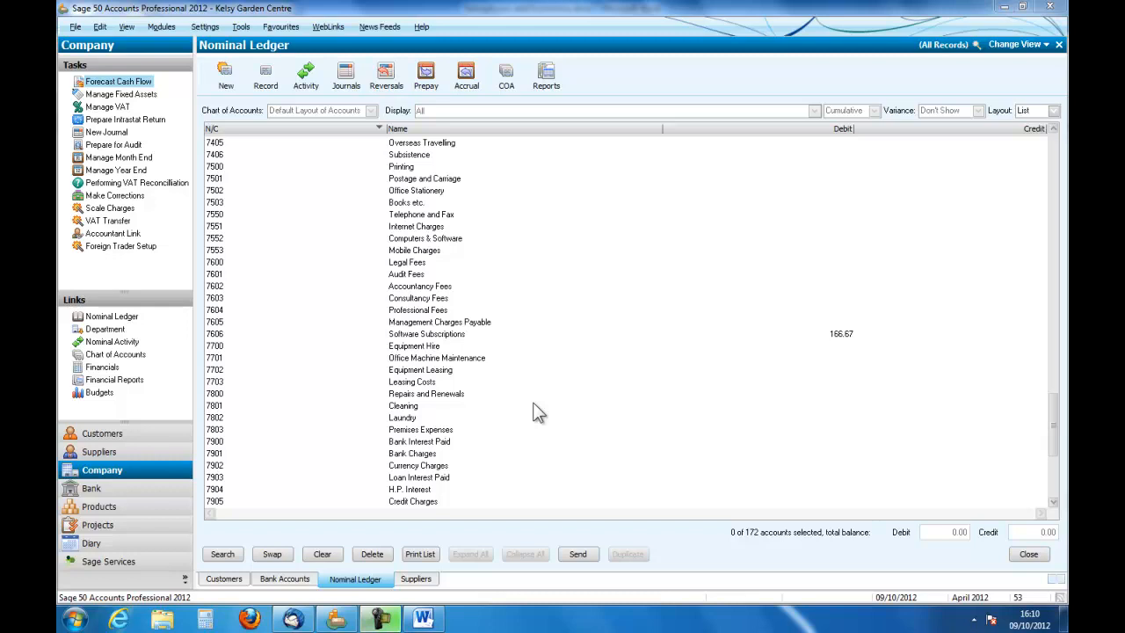
pyautogui.moveTo(527, 389)
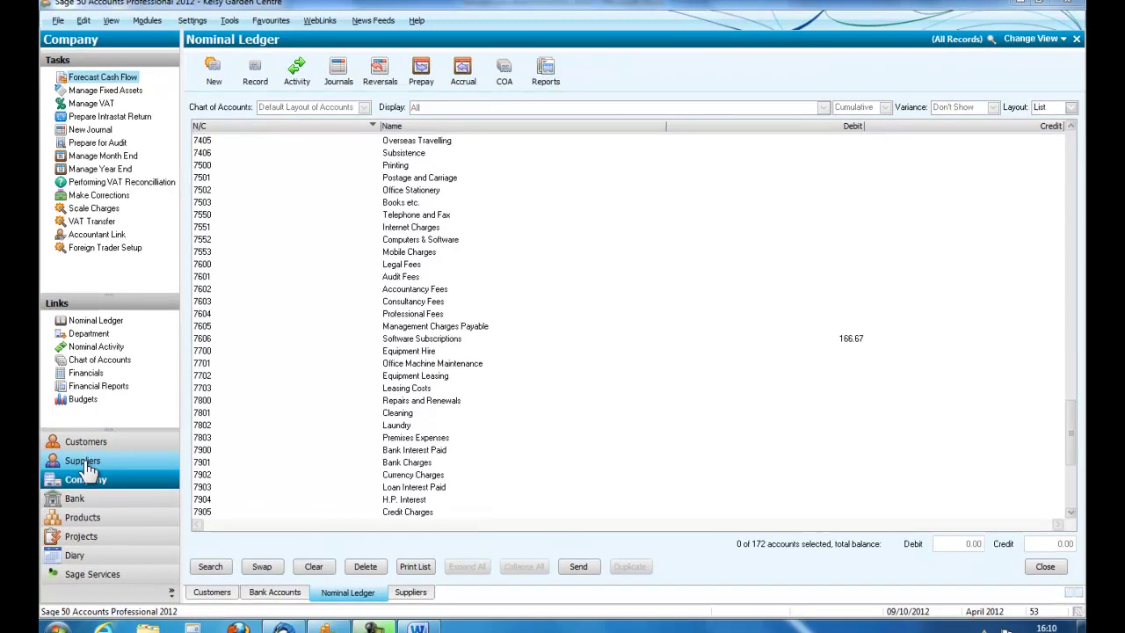
# Step: Leave the Nominal Ledger for the Suppliers module, showing three supplier accounts and balances
pyautogui.click(82, 460)
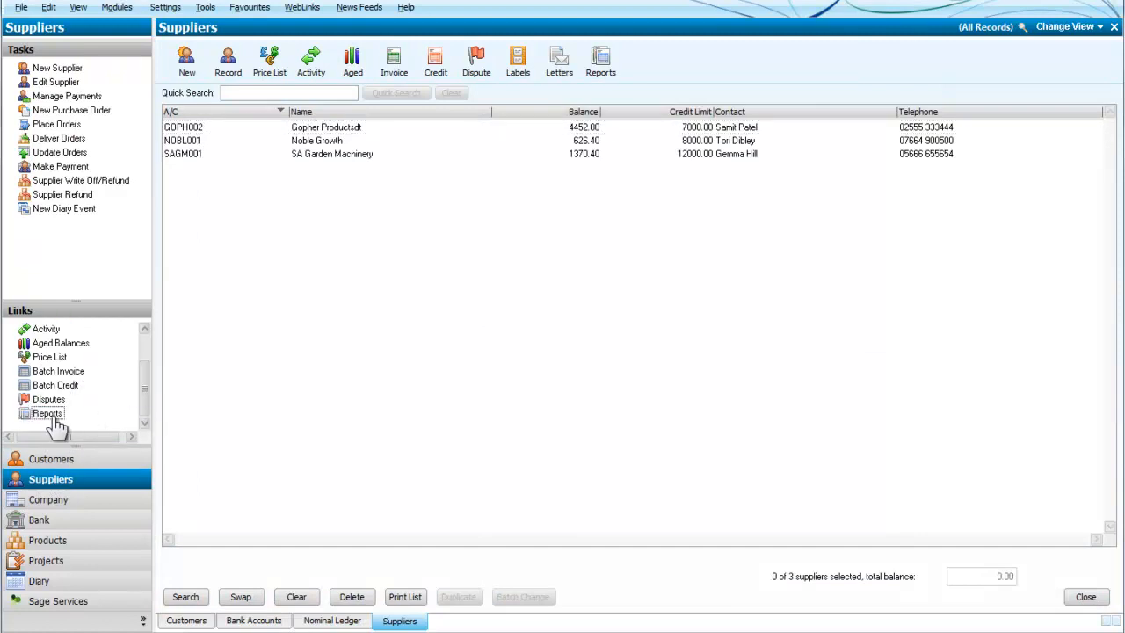
# Step: Open the supplier Report Browser on the Day Book Reports folder
pyautogui.click(47, 414)
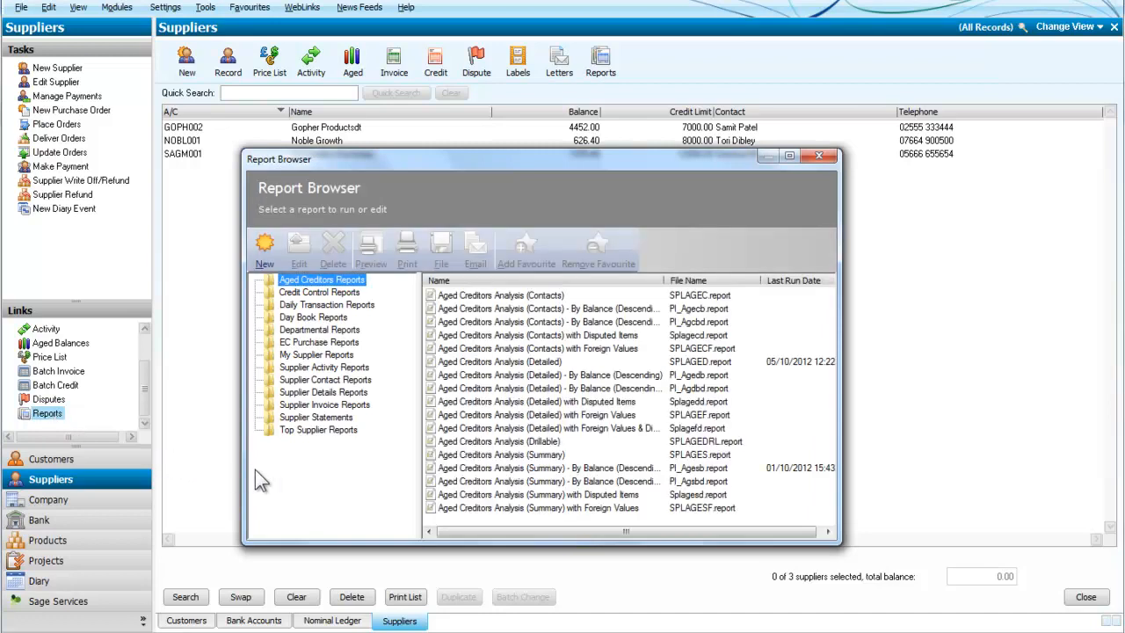
pyautogui.moveTo(316, 334)
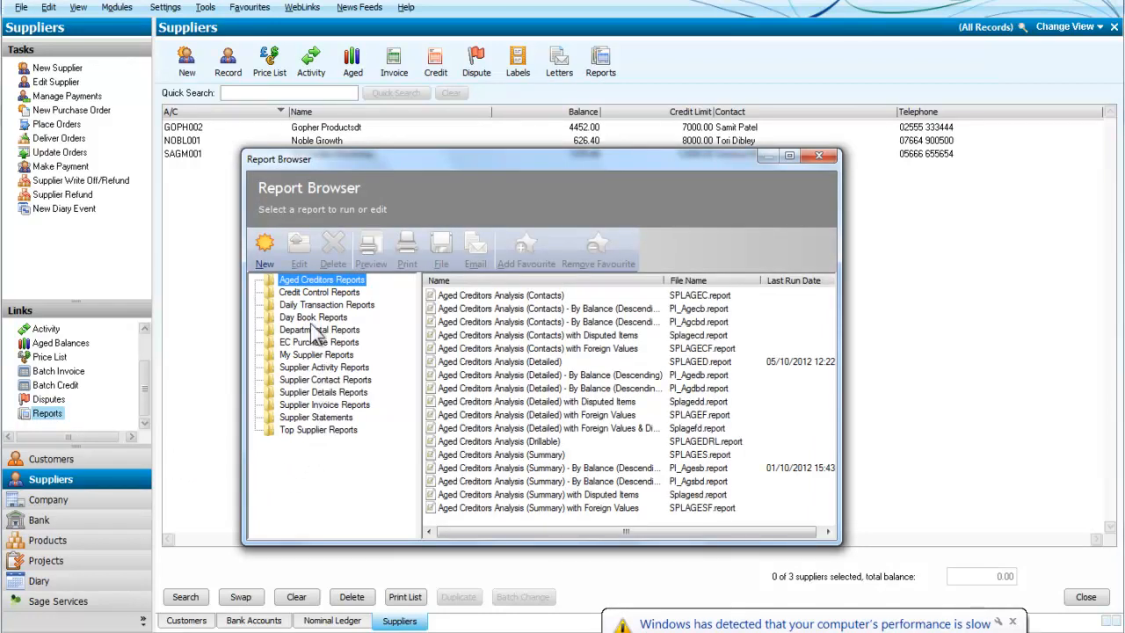
pyautogui.click(313, 316)
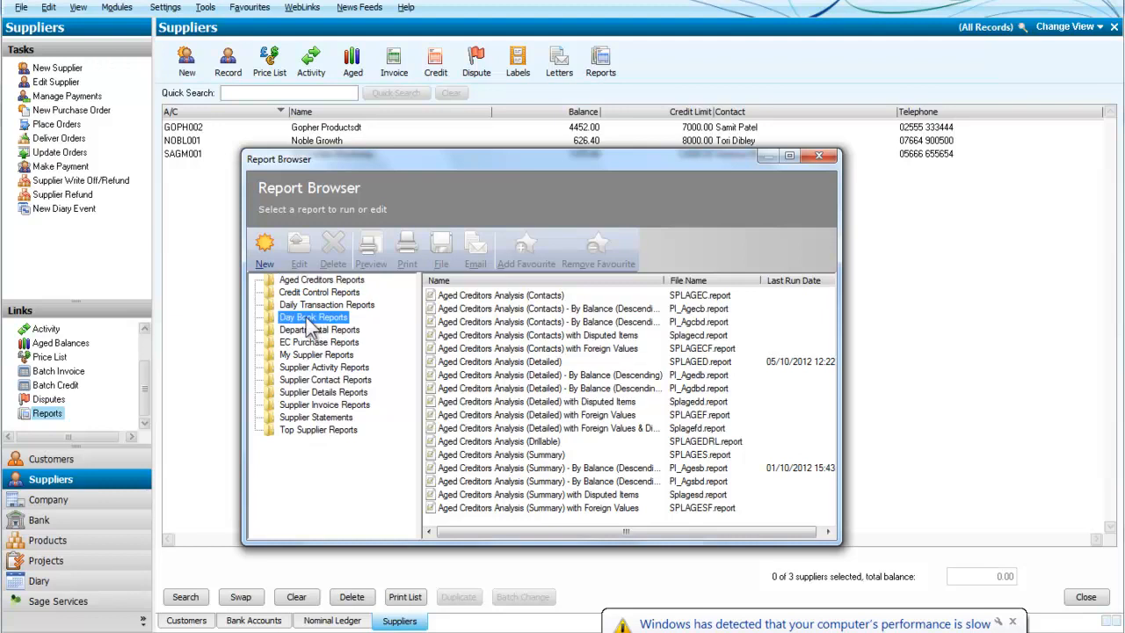
pyautogui.click(314, 316)
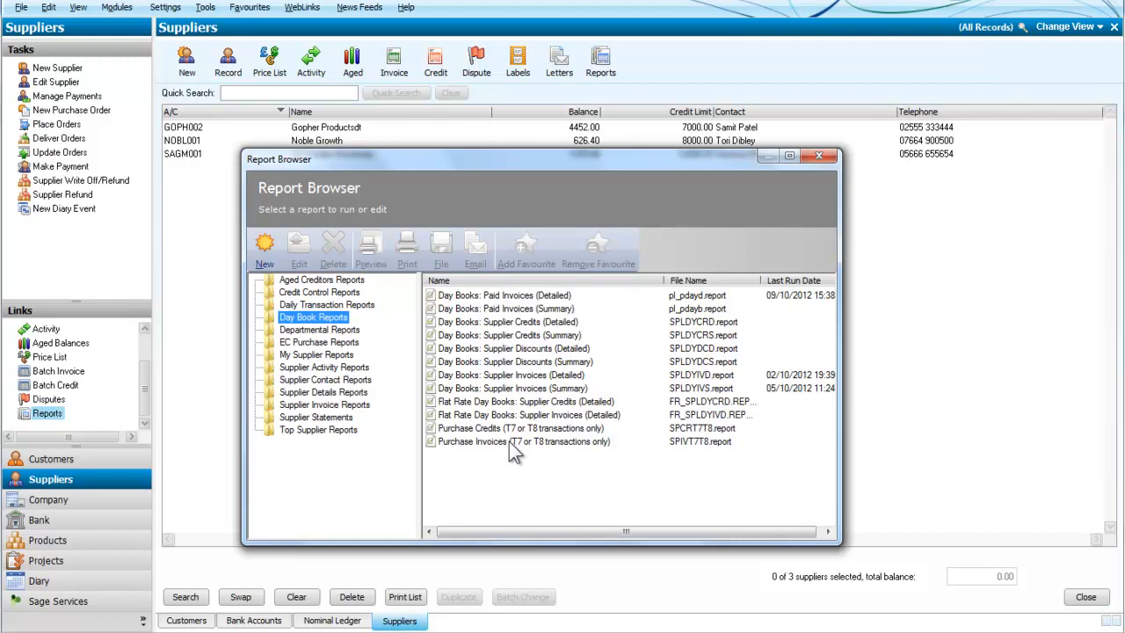
pyautogui.moveTo(510, 428)
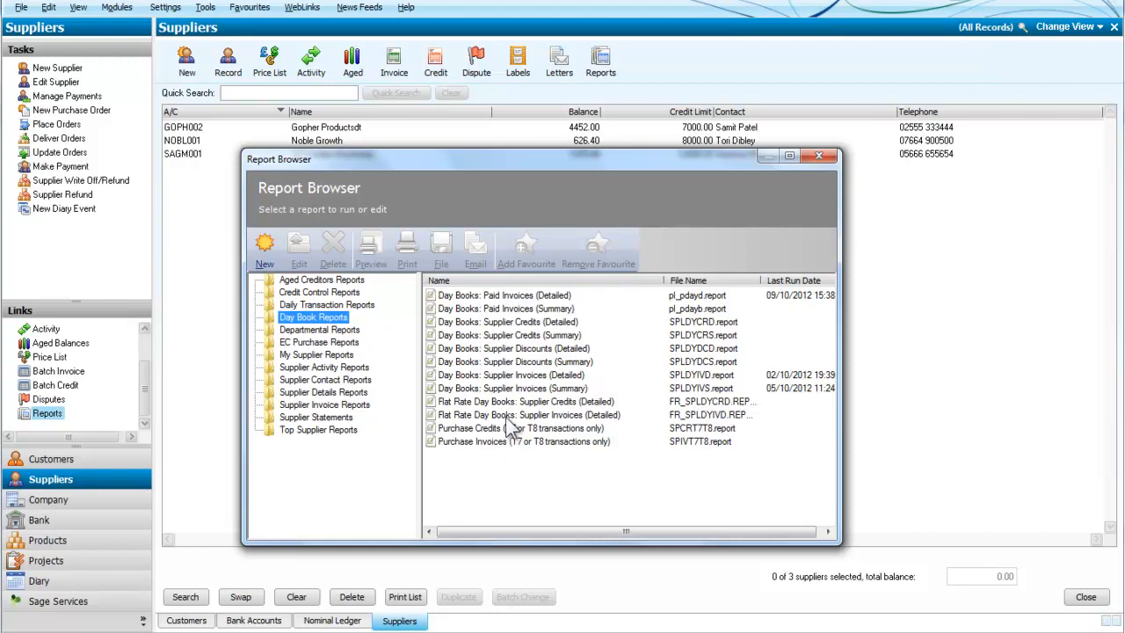
pyautogui.moveTo(510, 428)
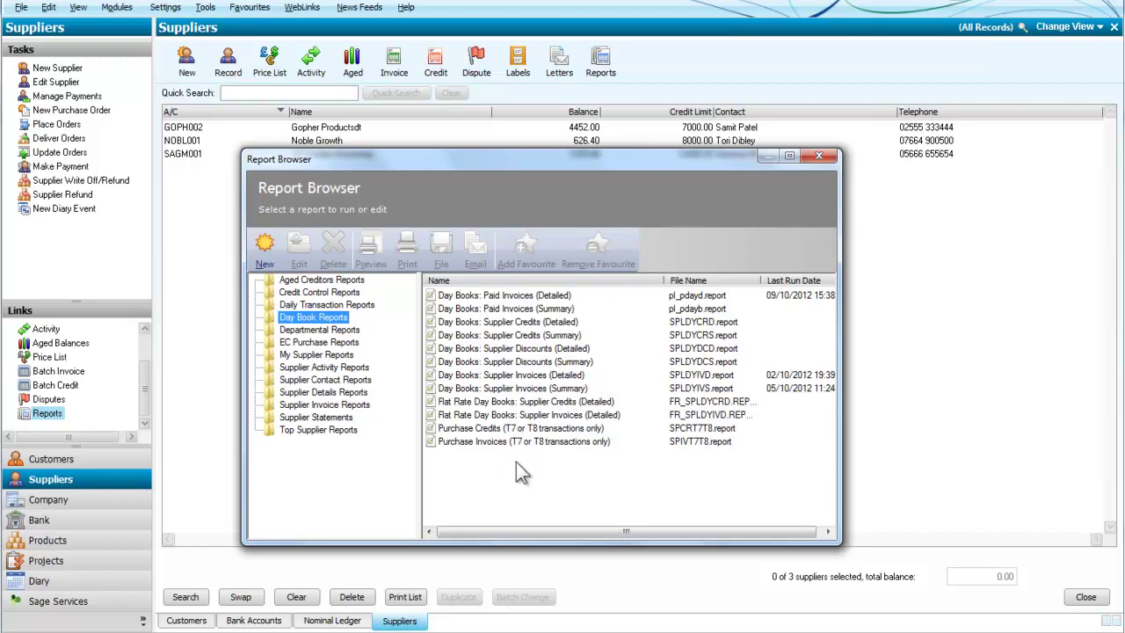
pyautogui.moveTo(517, 310)
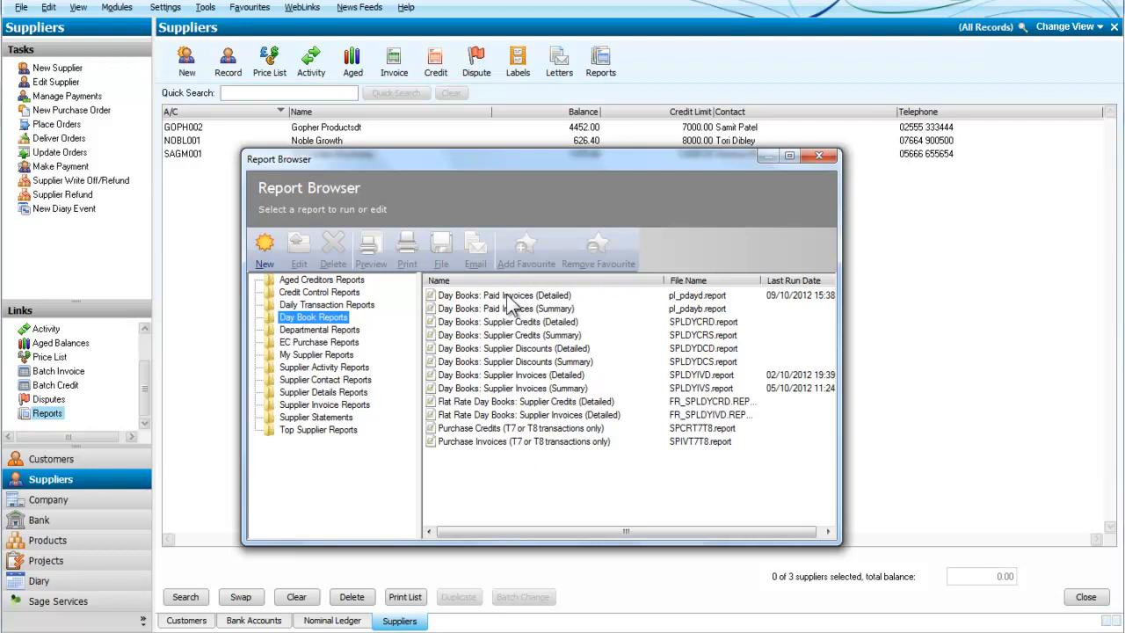
# Step: Preview Day Books: Paid Invoices (Detailed) with default criteria, seven invoices totalling 2438.00
pyautogui.click(505, 295)
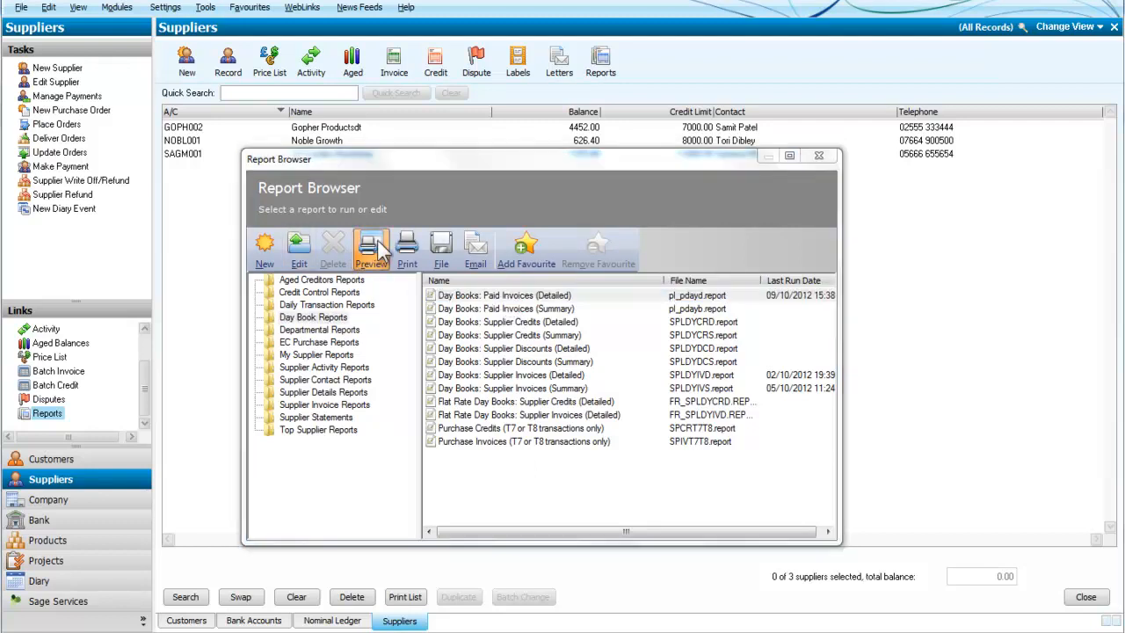
pyautogui.click(371, 245)
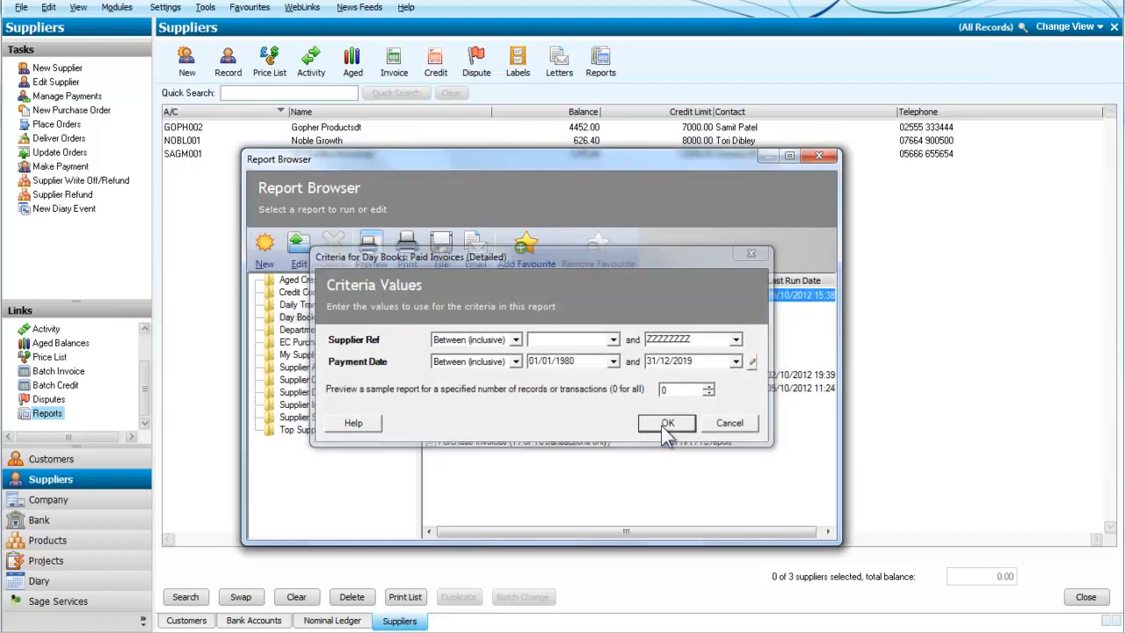
pyautogui.click(666, 422)
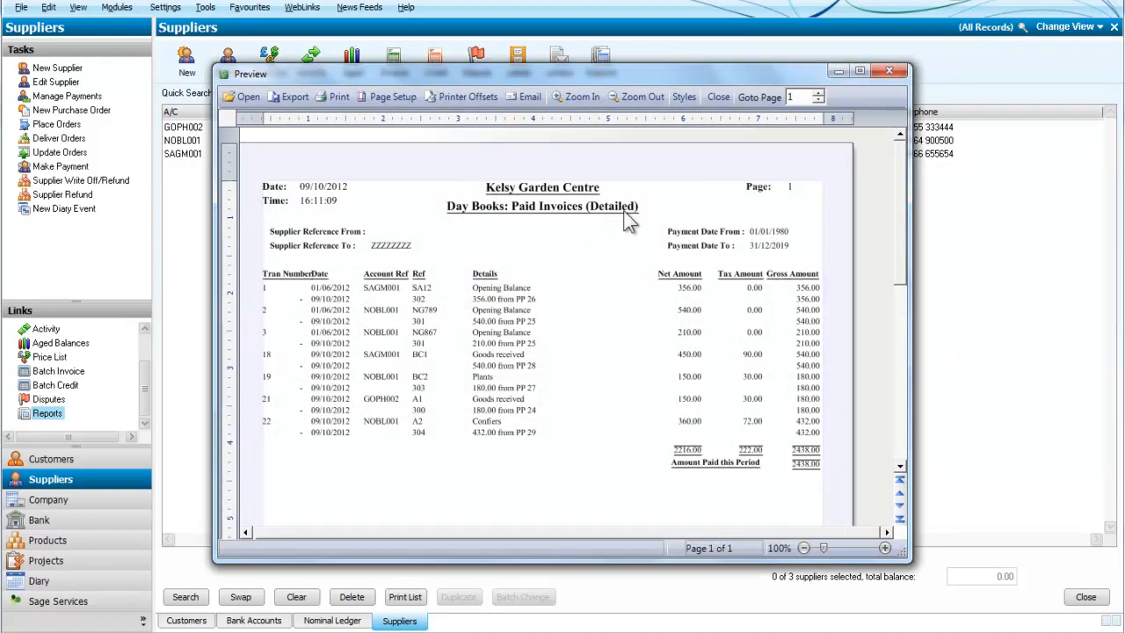
pyautogui.moveTo(494, 321)
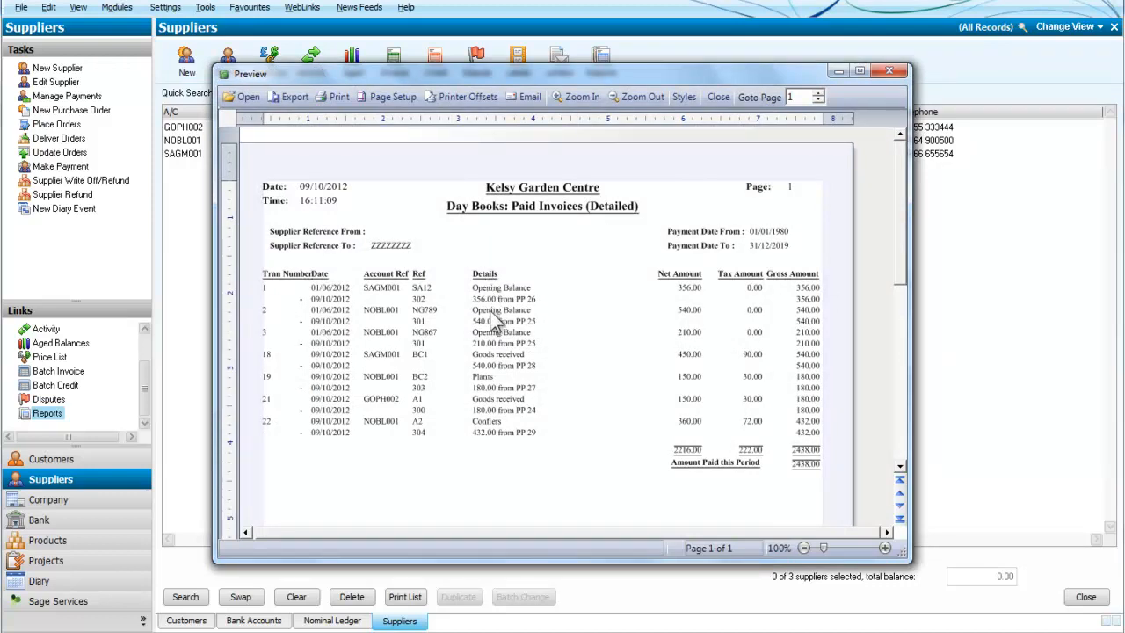
pyautogui.moveTo(498, 453)
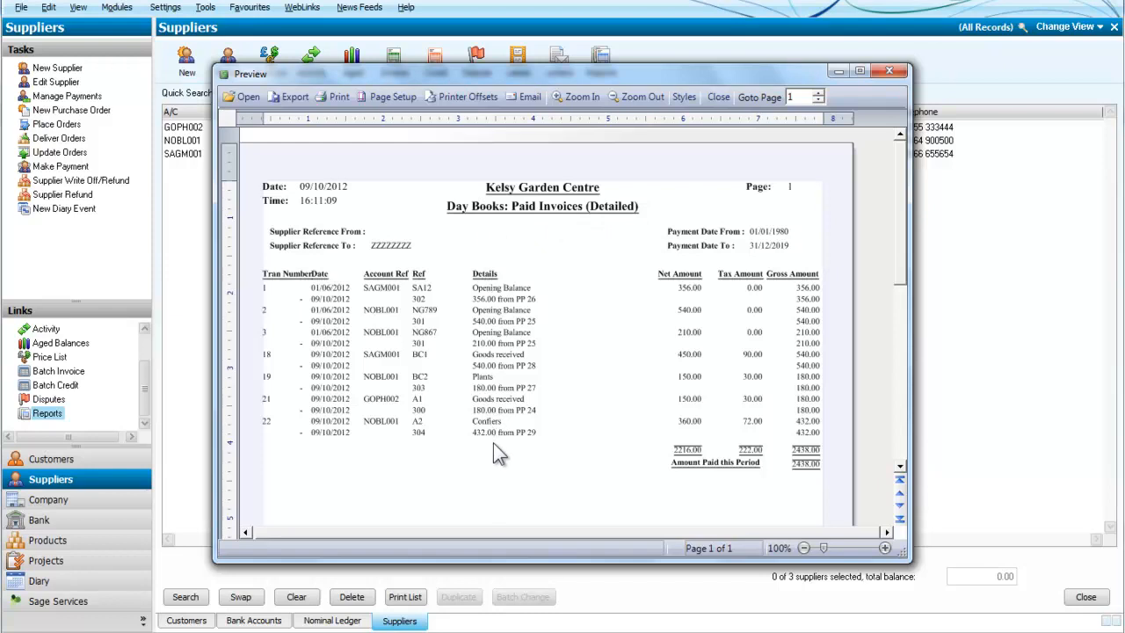
pyautogui.moveTo(791, 488)
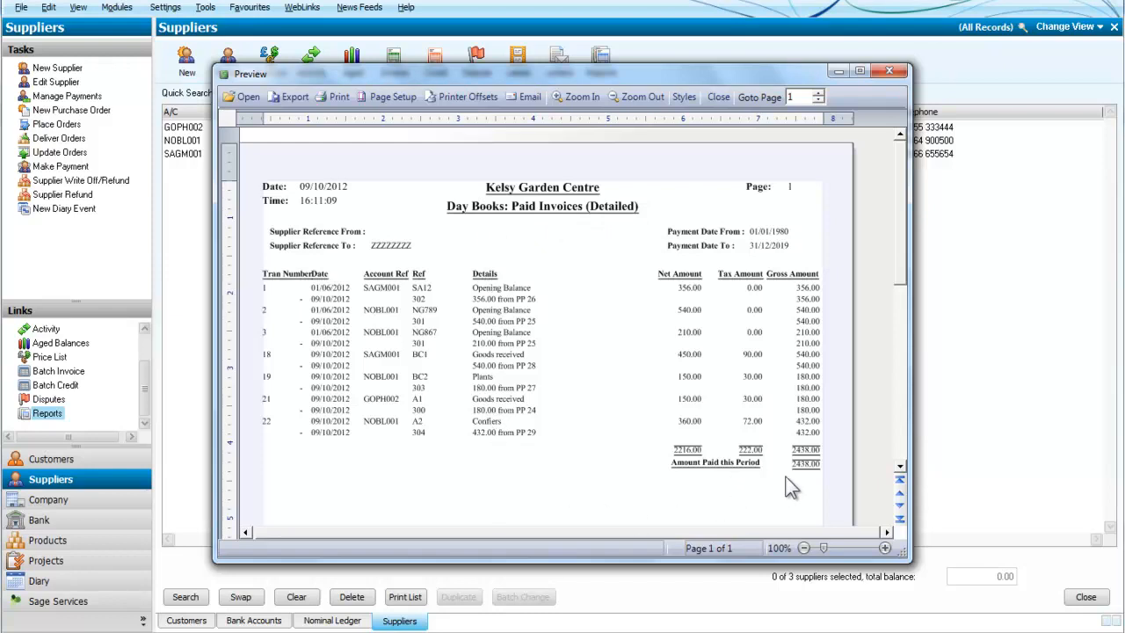
pyautogui.moveTo(814, 485)
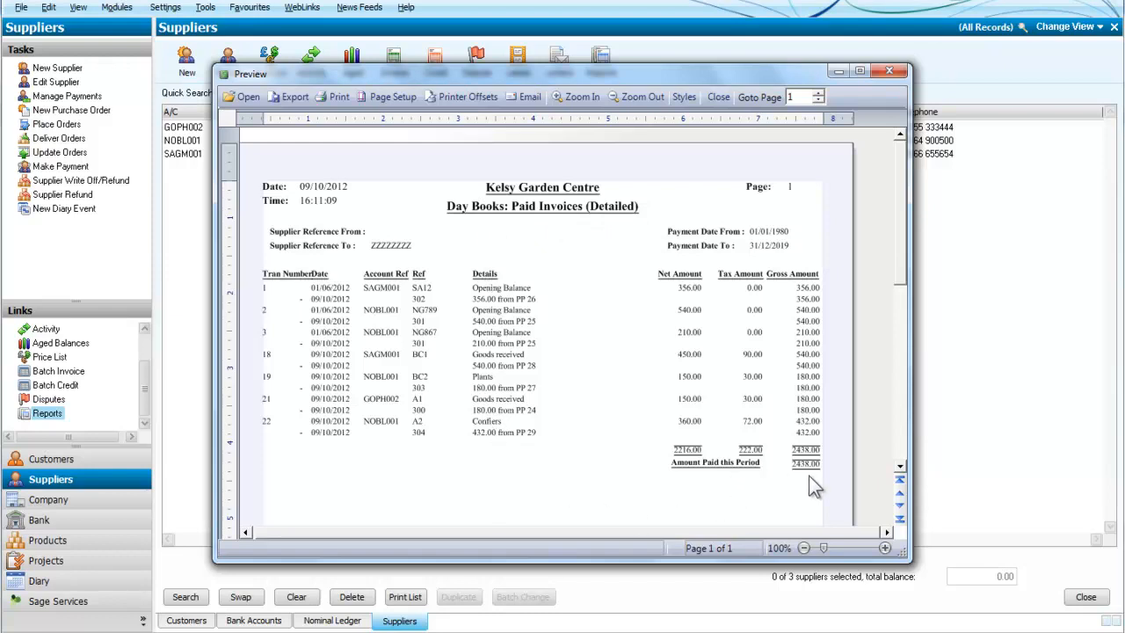
pyautogui.moveTo(887, 78)
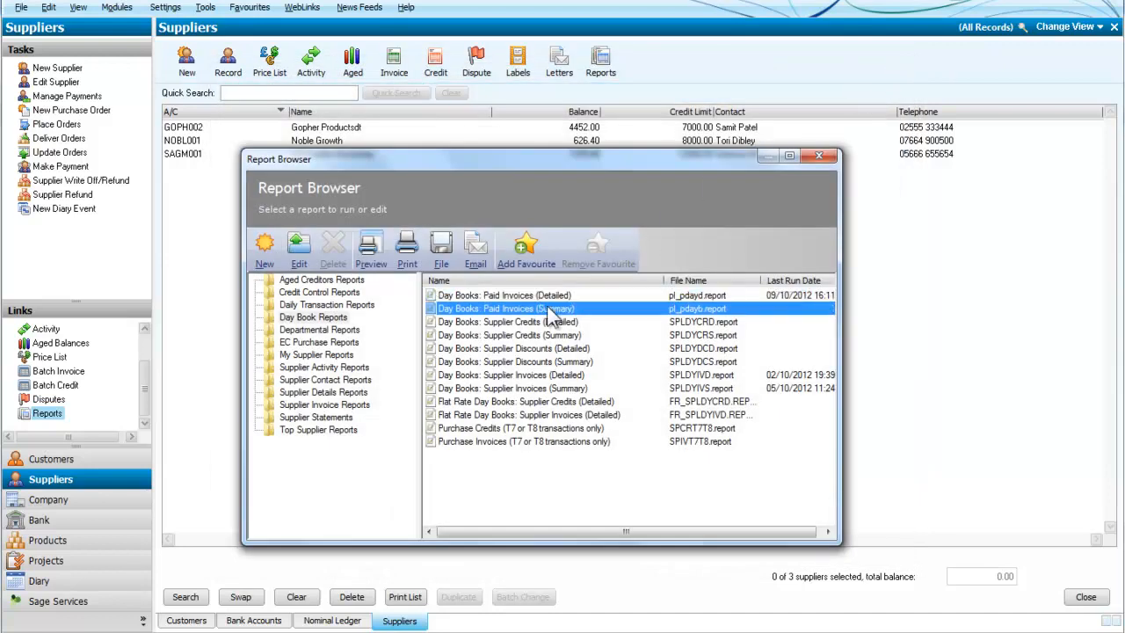
pyautogui.moveTo(484, 322)
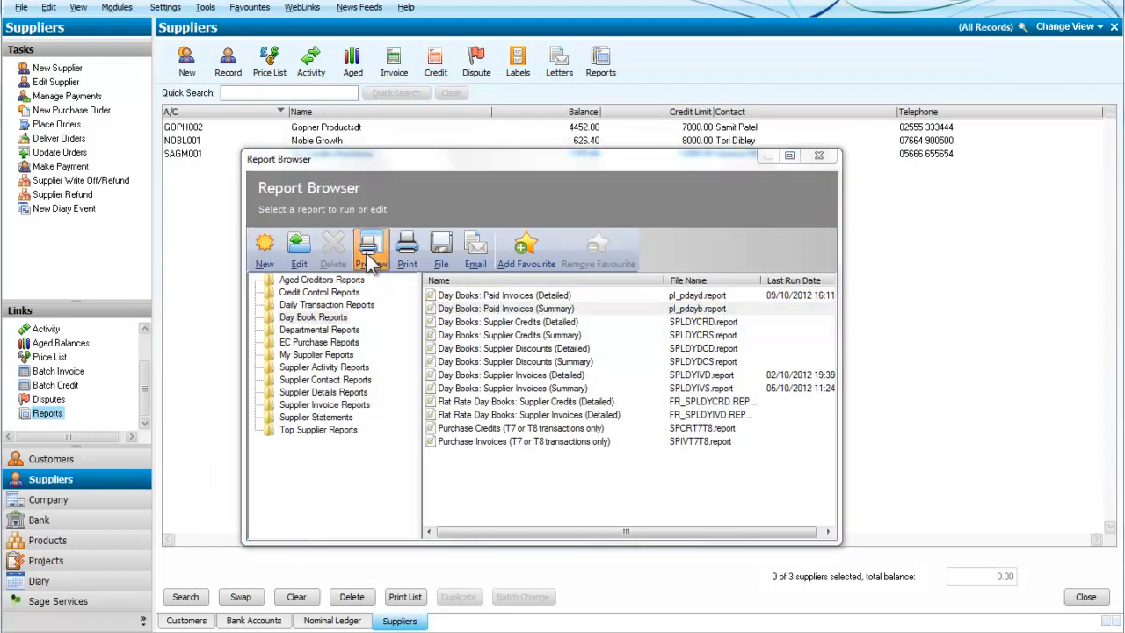
# Step: Preview Day Books: Paid Invoices (Summary) using the default criteria
pyautogui.click(371, 249)
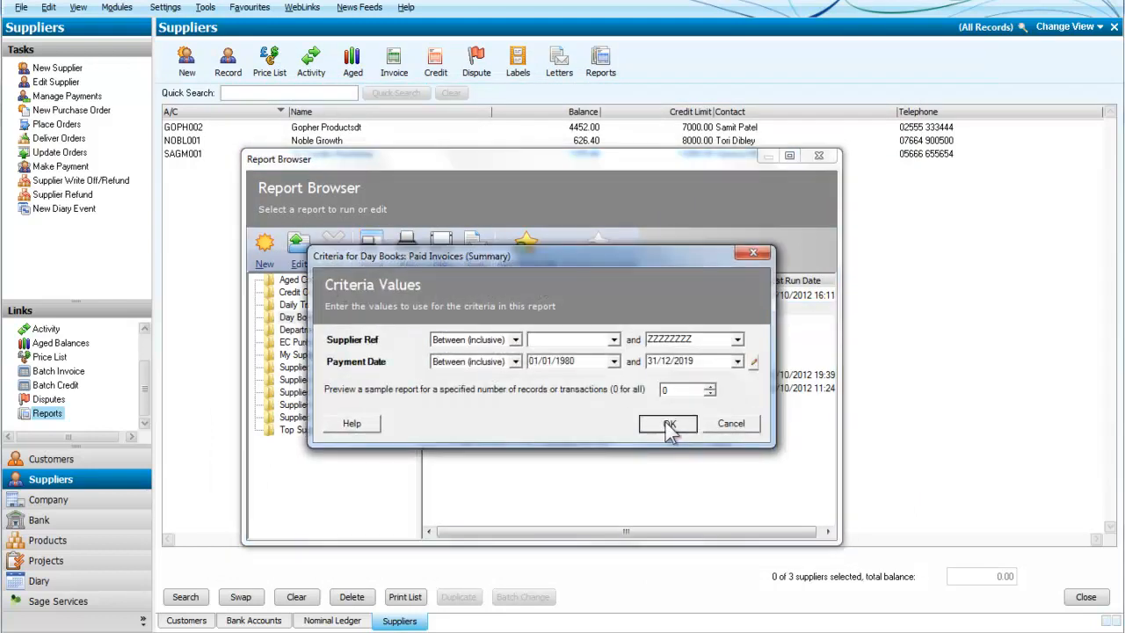
pyautogui.click(668, 424)
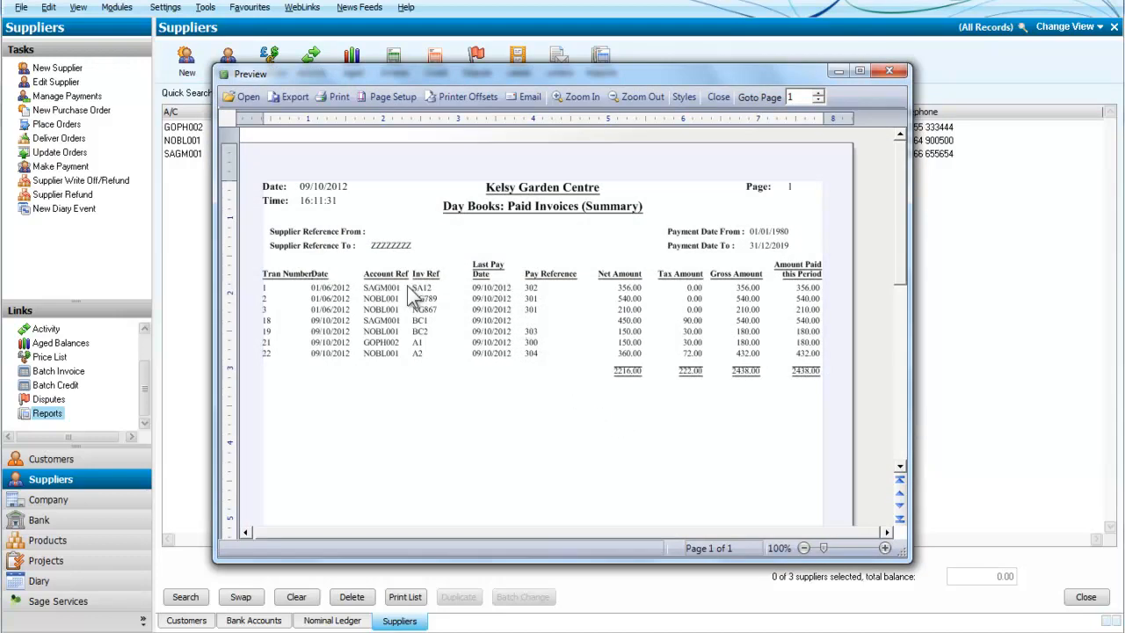
pyautogui.moveTo(405, 366)
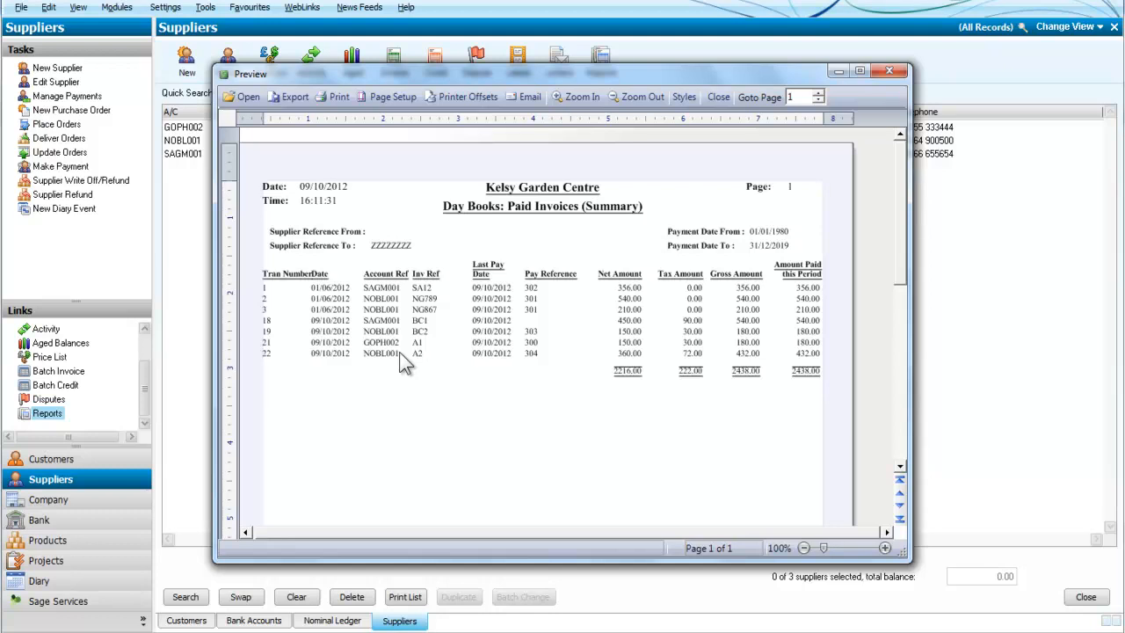
pyautogui.moveTo(850, 105)
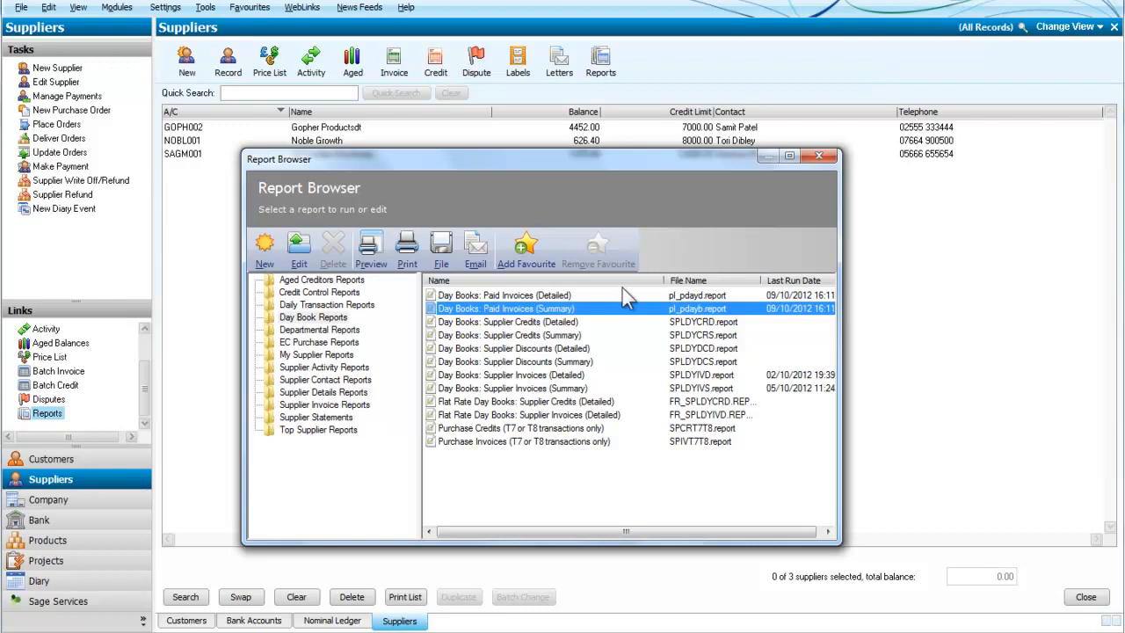
pyautogui.moveTo(551, 344)
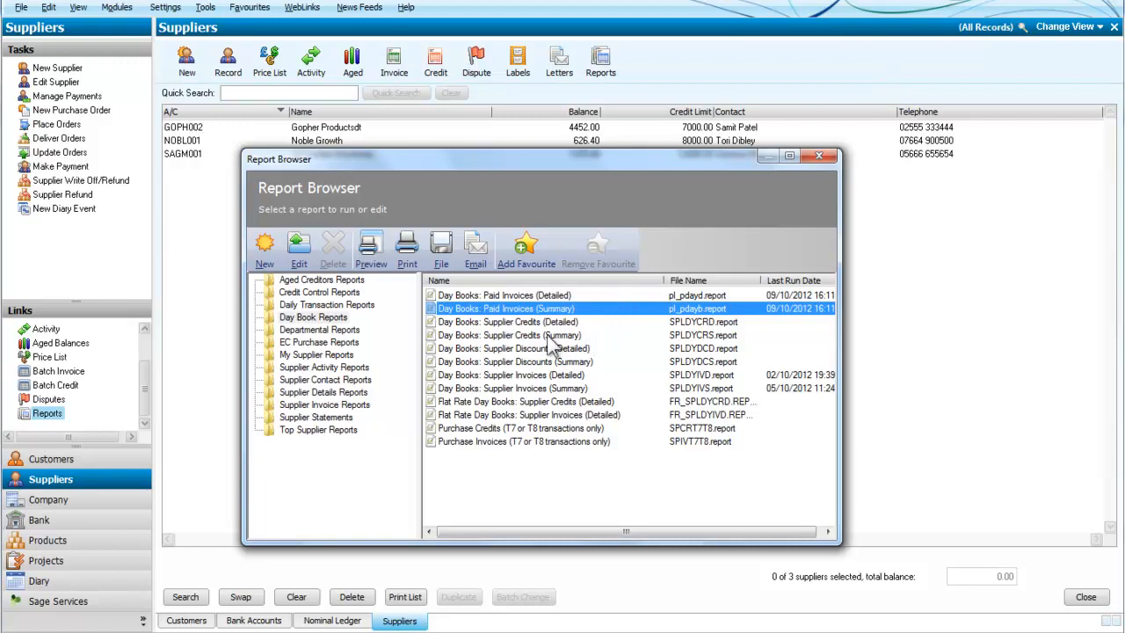
pyautogui.click(508, 321)
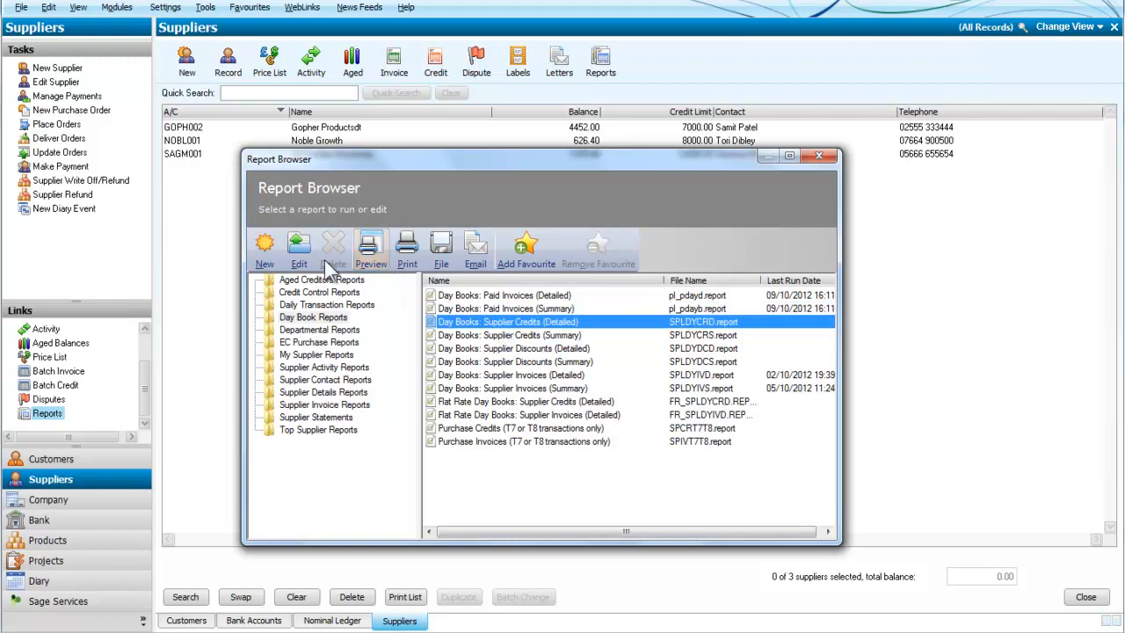
pyautogui.click(371, 251)
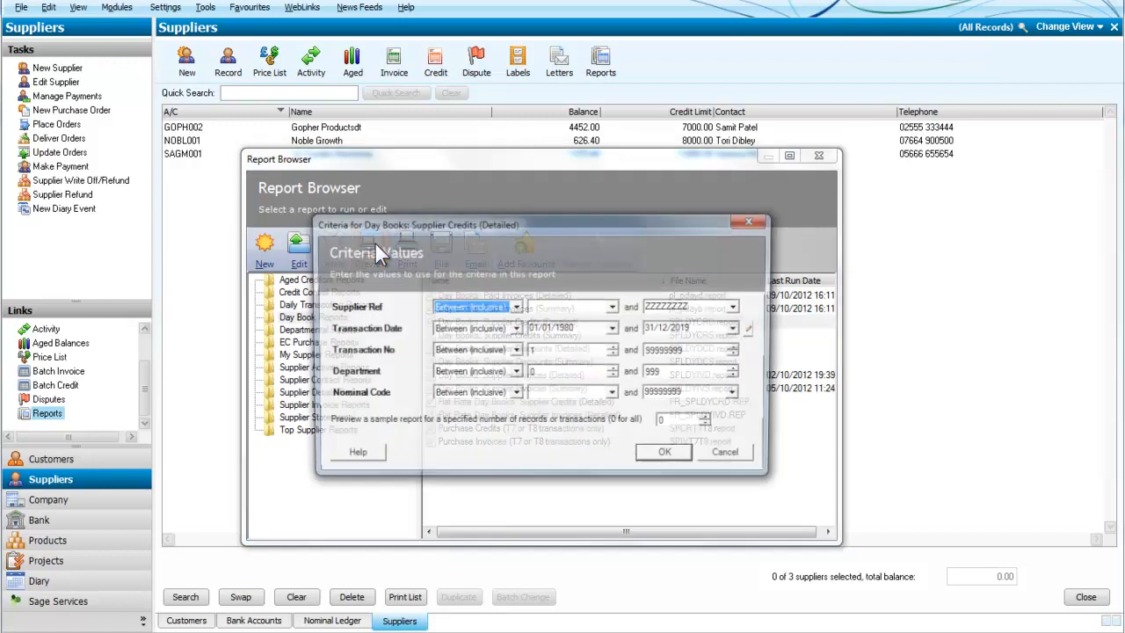
pyautogui.click(664, 452)
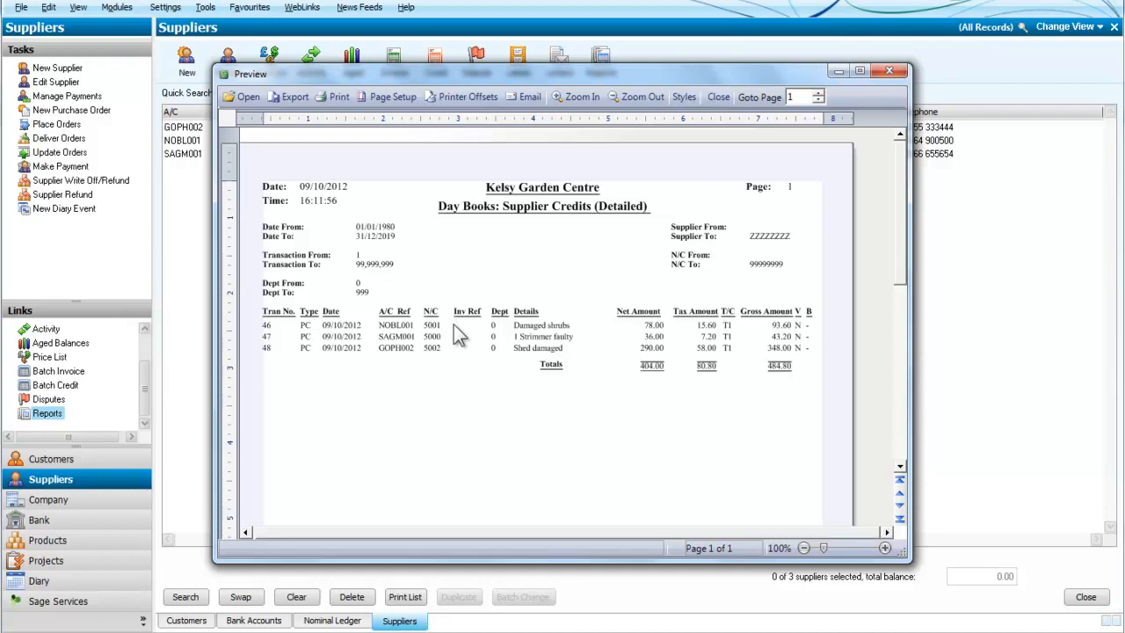
pyautogui.moveTo(453, 365)
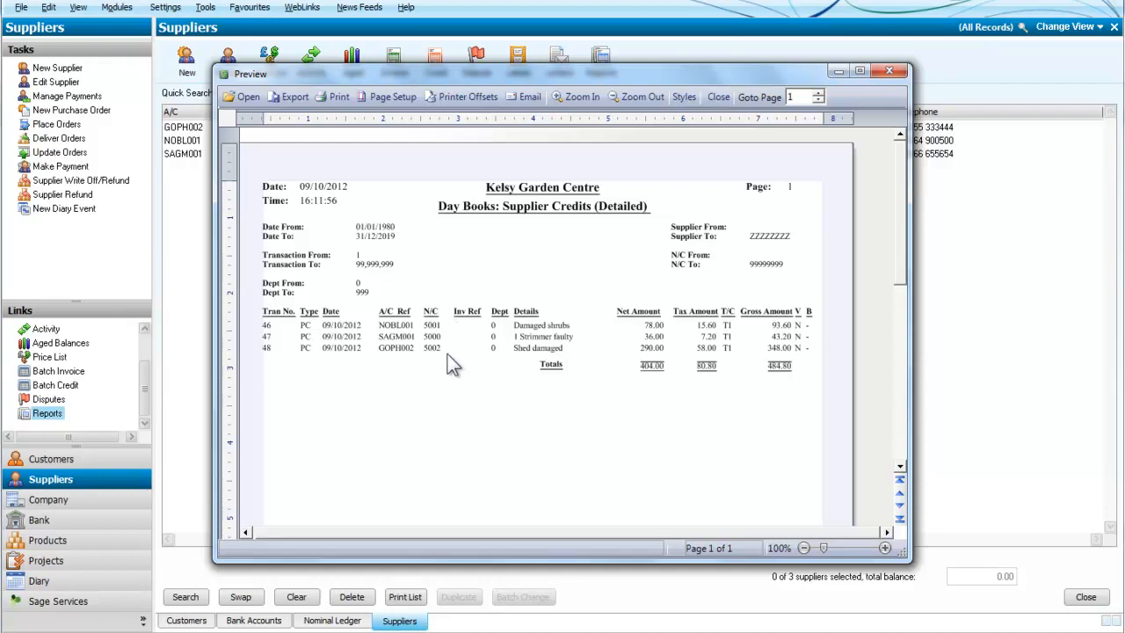
pyautogui.moveTo(348, 127)
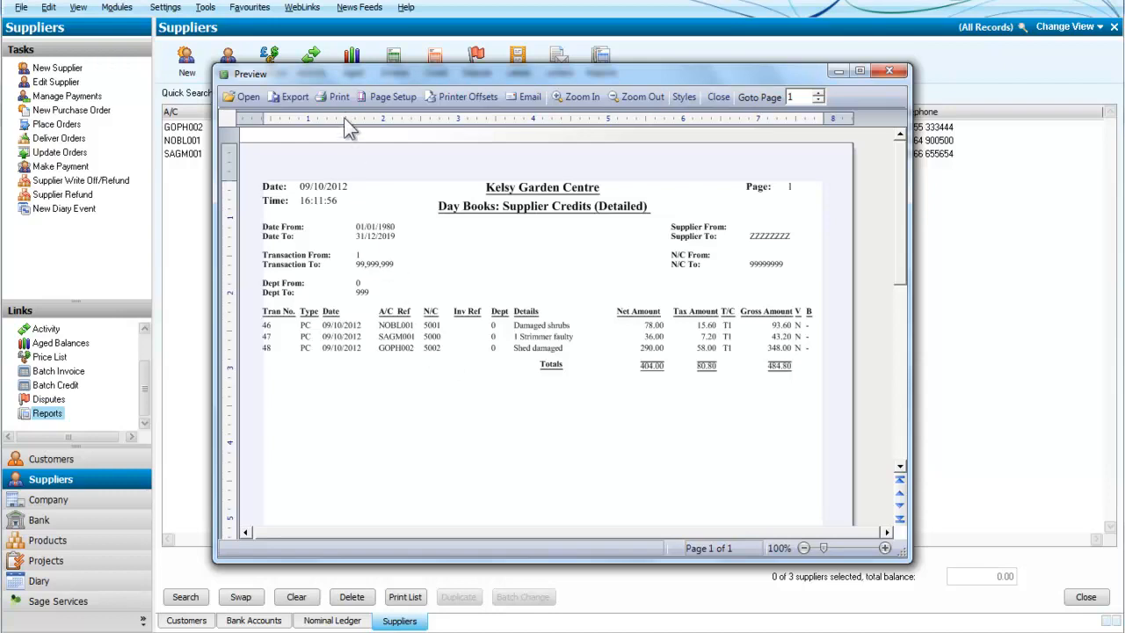
pyautogui.moveTo(339, 96)
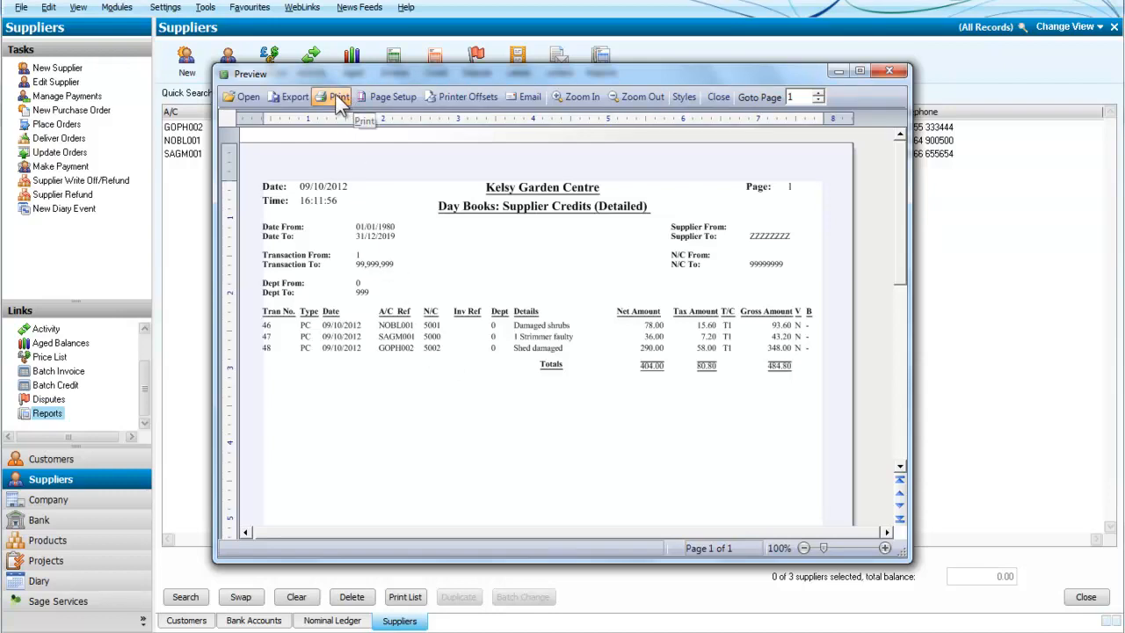
pyautogui.moveTo(290, 96)
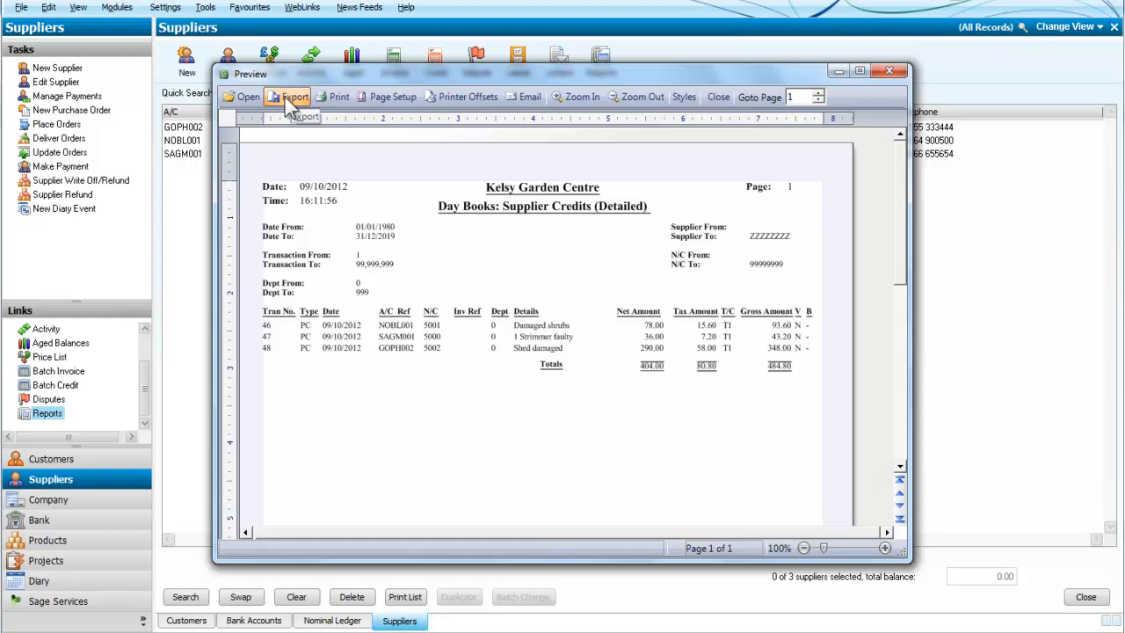
# Step: Export the Supplier Credits (Detailed) preview as PDF file SPLDYCRD.pdf on the Desktop
pyautogui.click(293, 97)
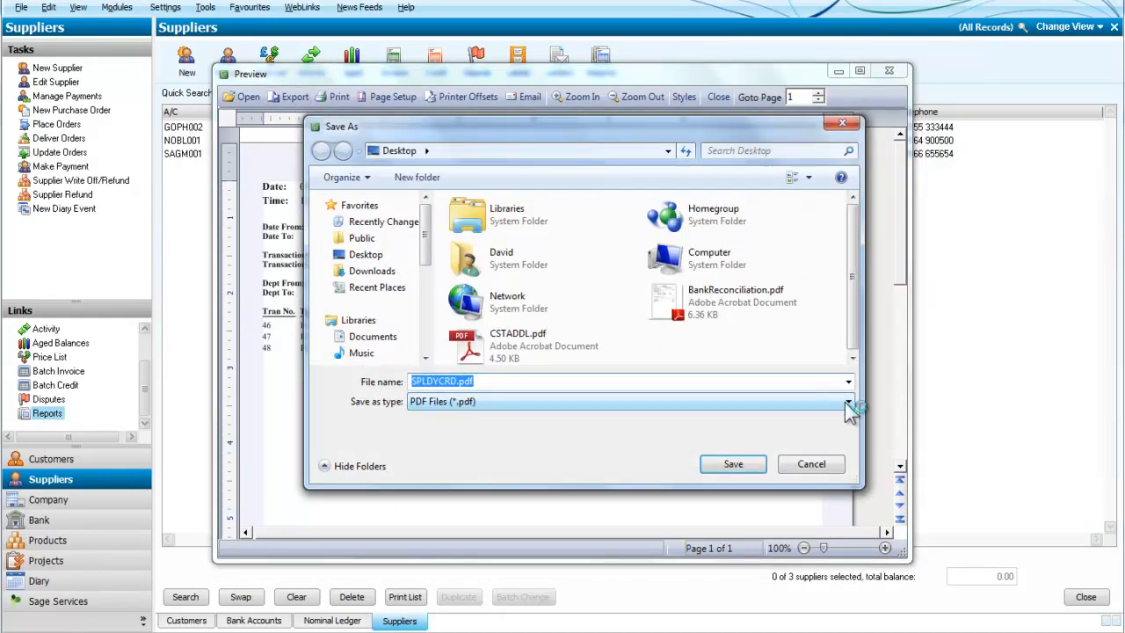
pyautogui.click(847, 402)
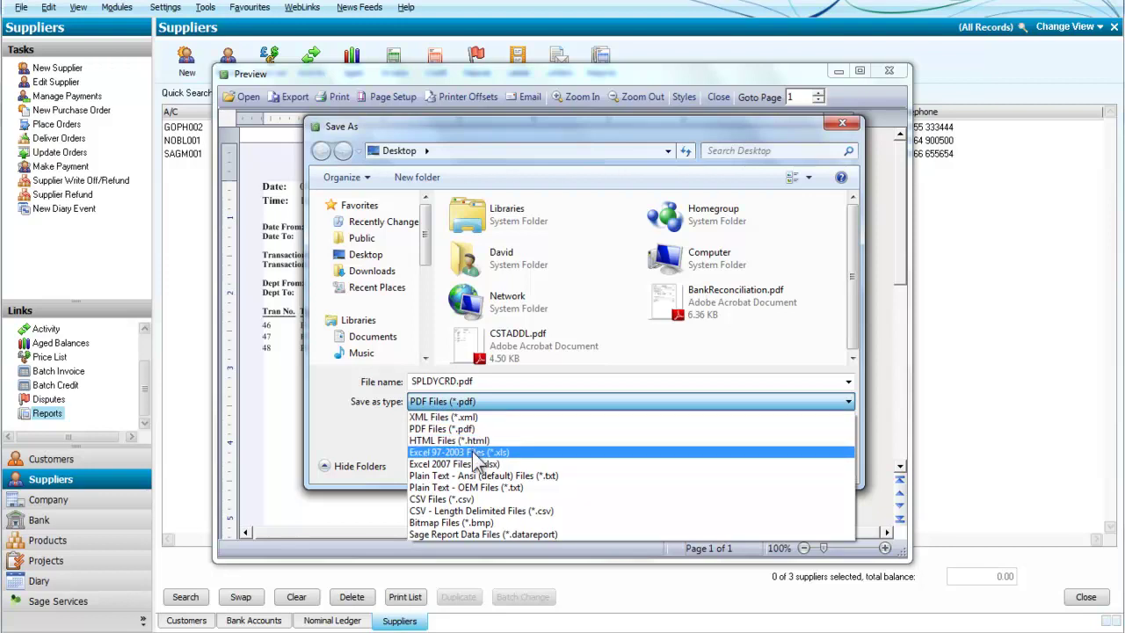
pyautogui.moveTo(522, 453)
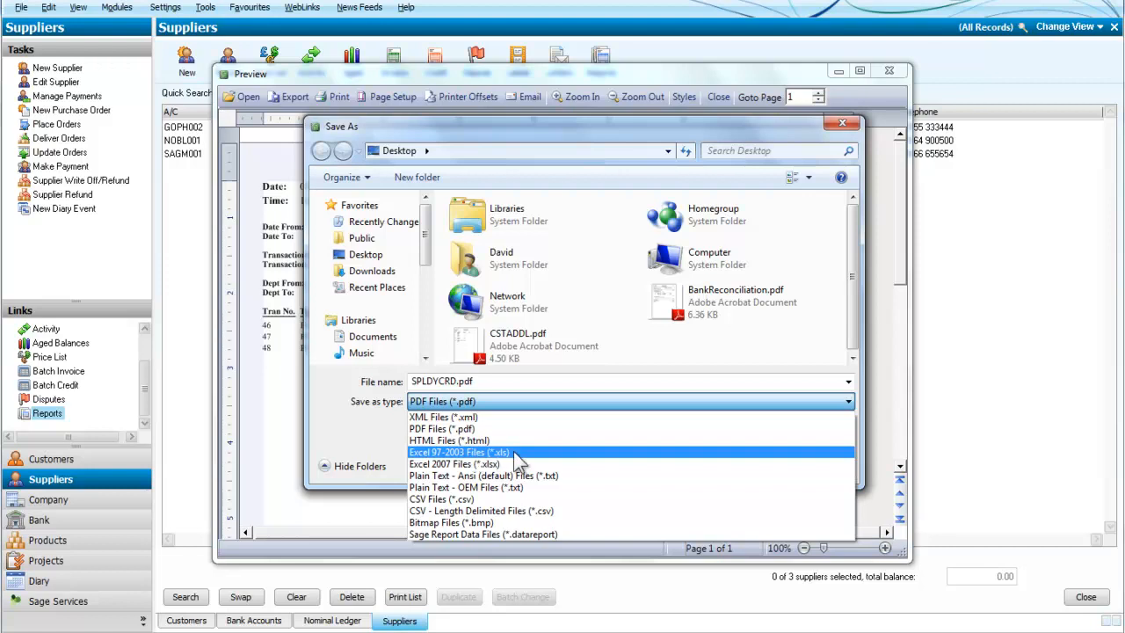
pyautogui.moveTo(666, 444)
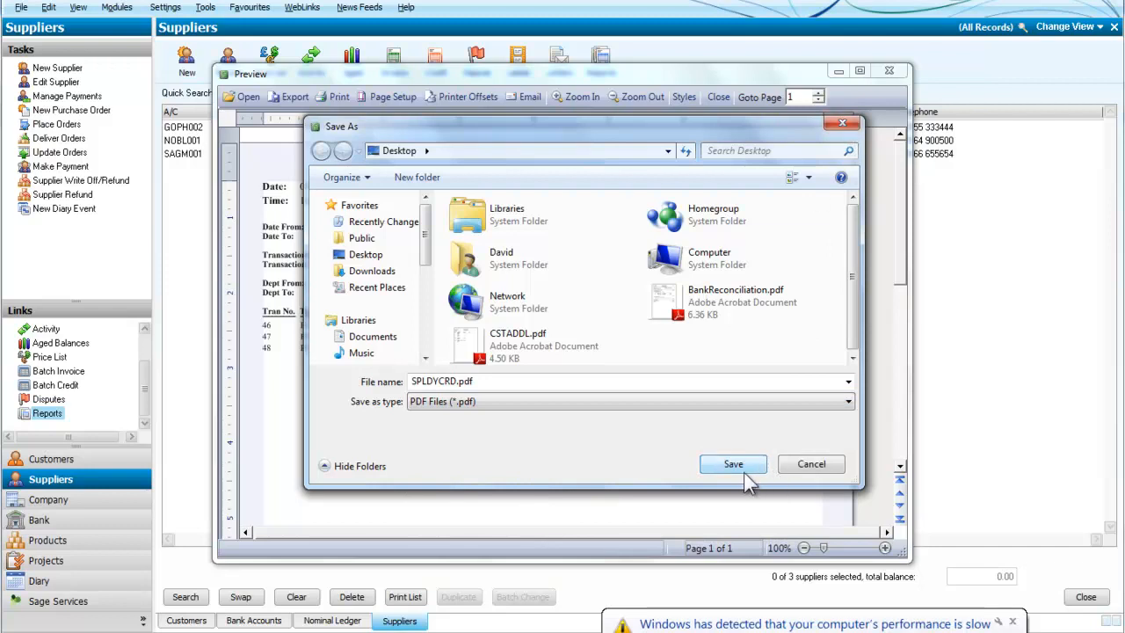
pyautogui.click(733, 464)
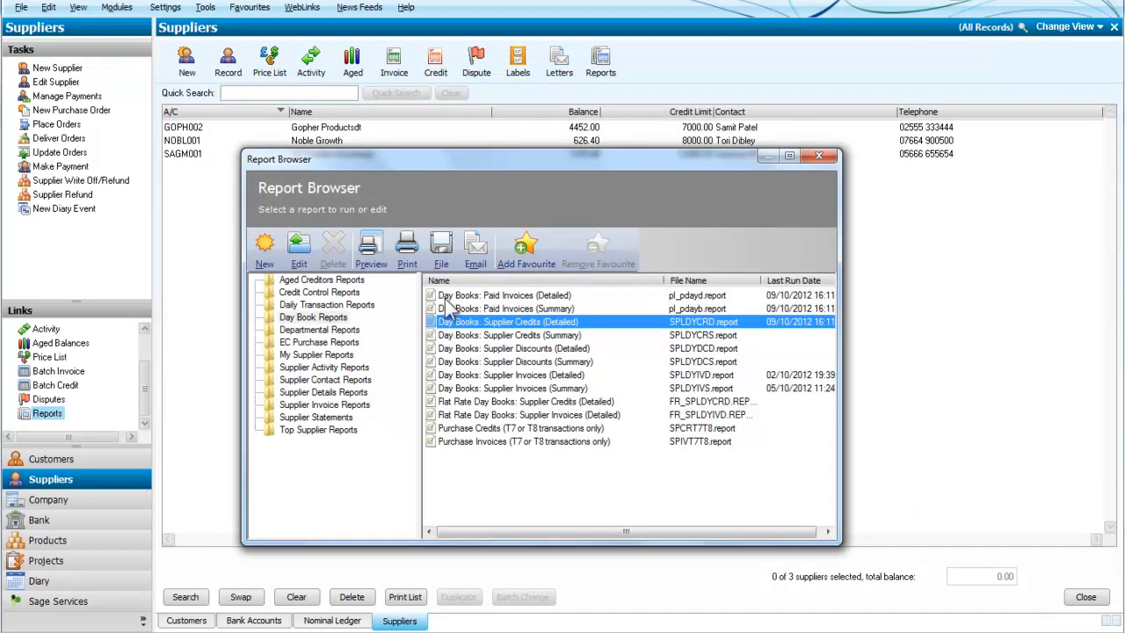
pyautogui.moveTo(484, 337)
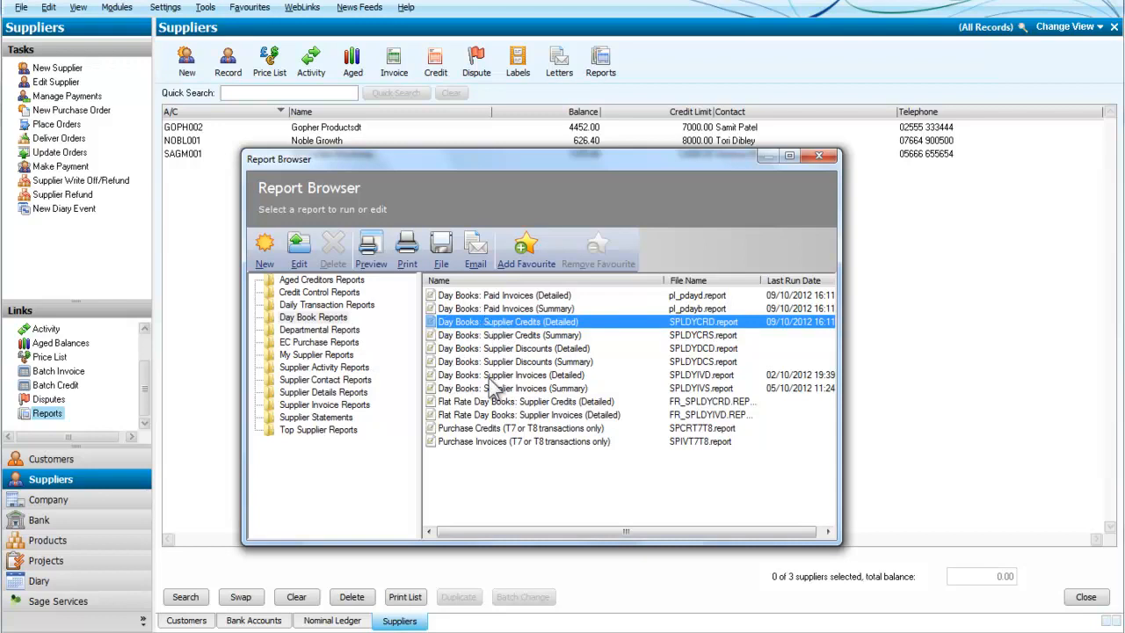
pyautogui.moveTo(512, 383)
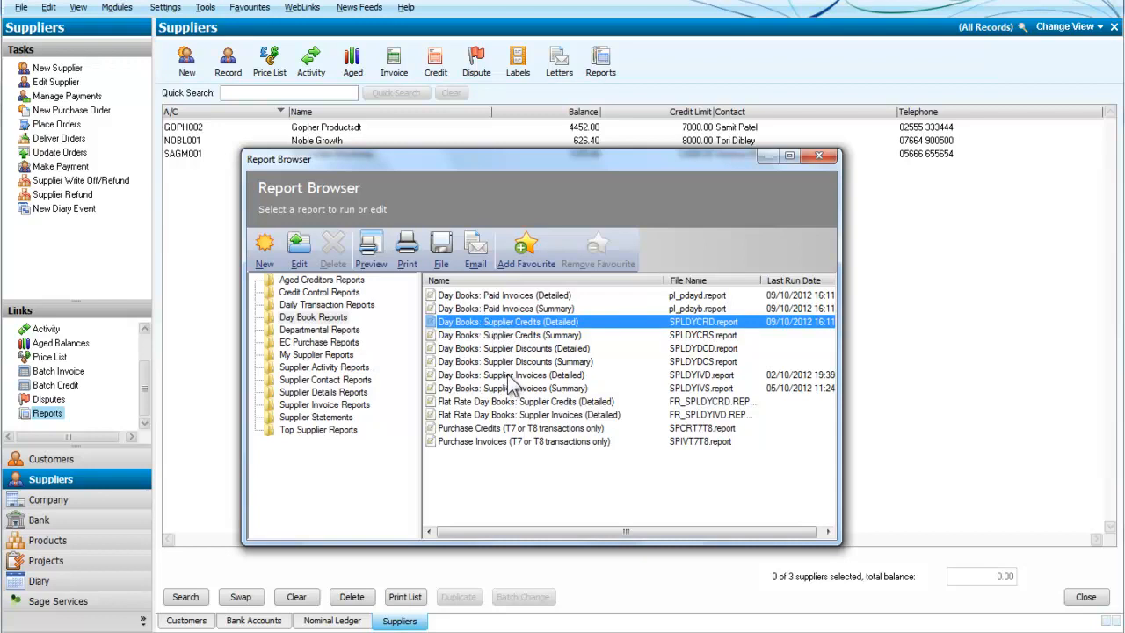
# Step: Preview Day Books: Supplier Invoices (Detailed) for all suppliers with default criteria
pyautogui.click(512, 375)
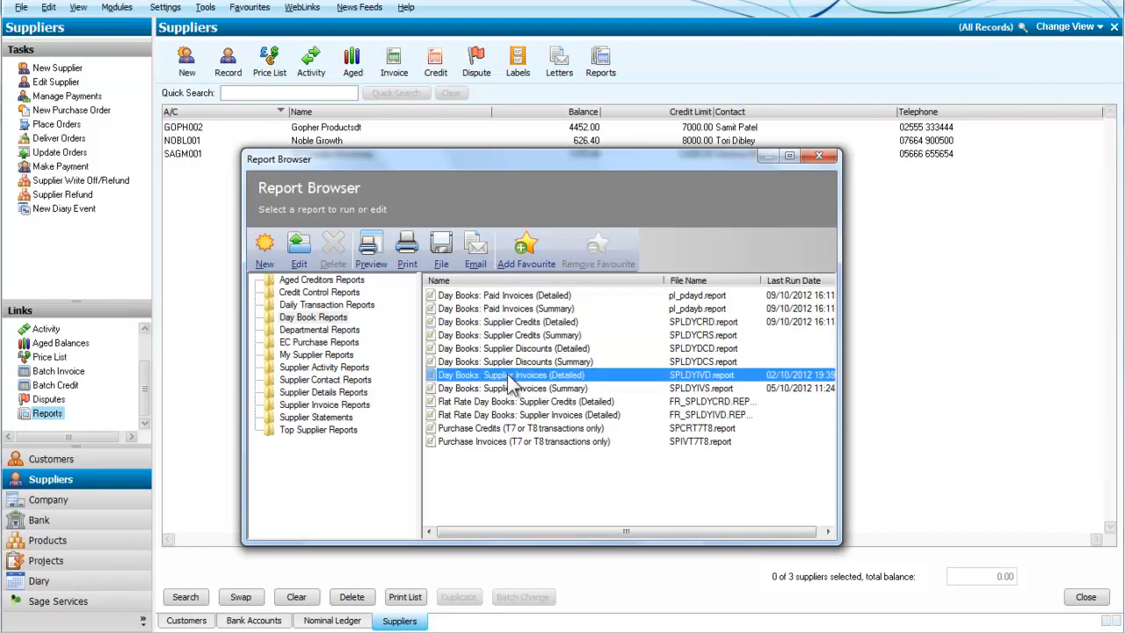
pyautogui.moveTo(539, 365)
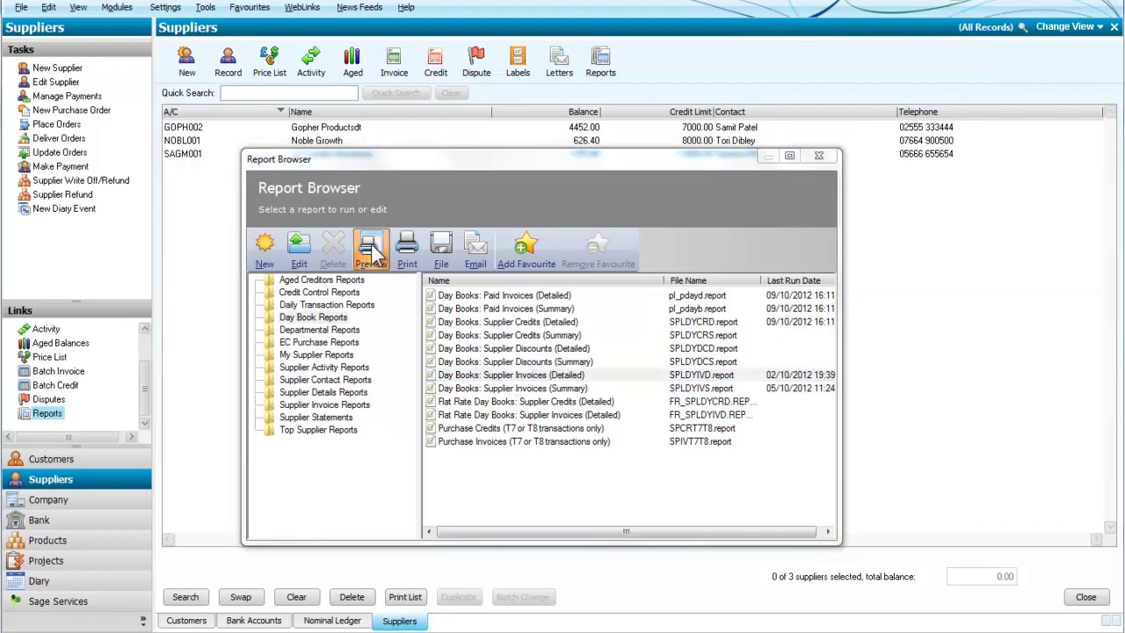
pyautogui.click(371, 250)
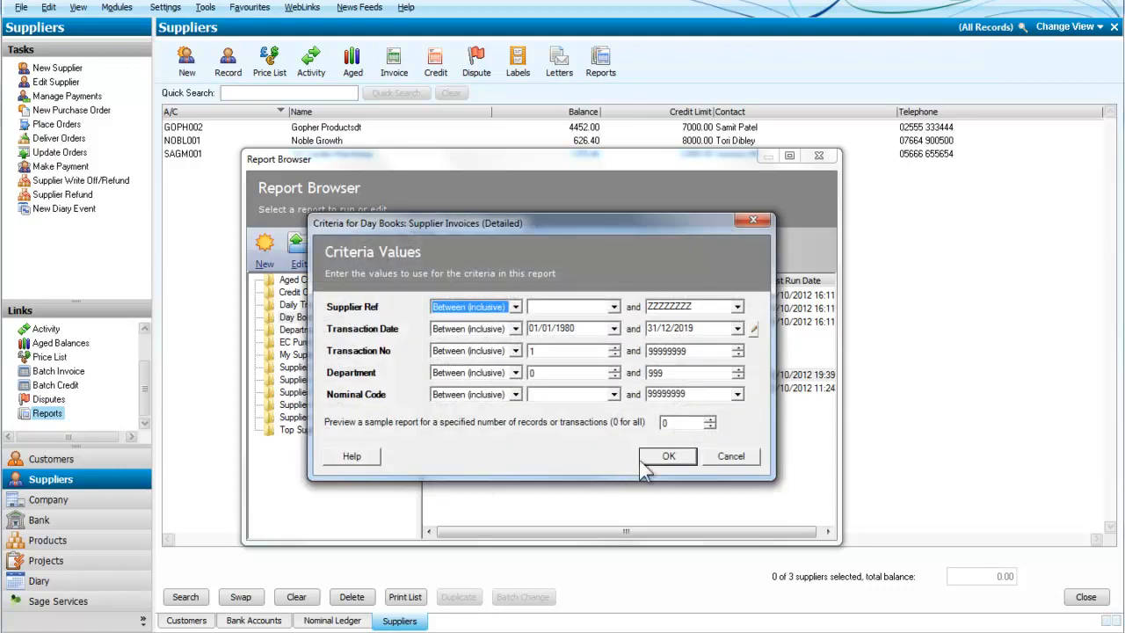
pyautogui.click(668, 456)
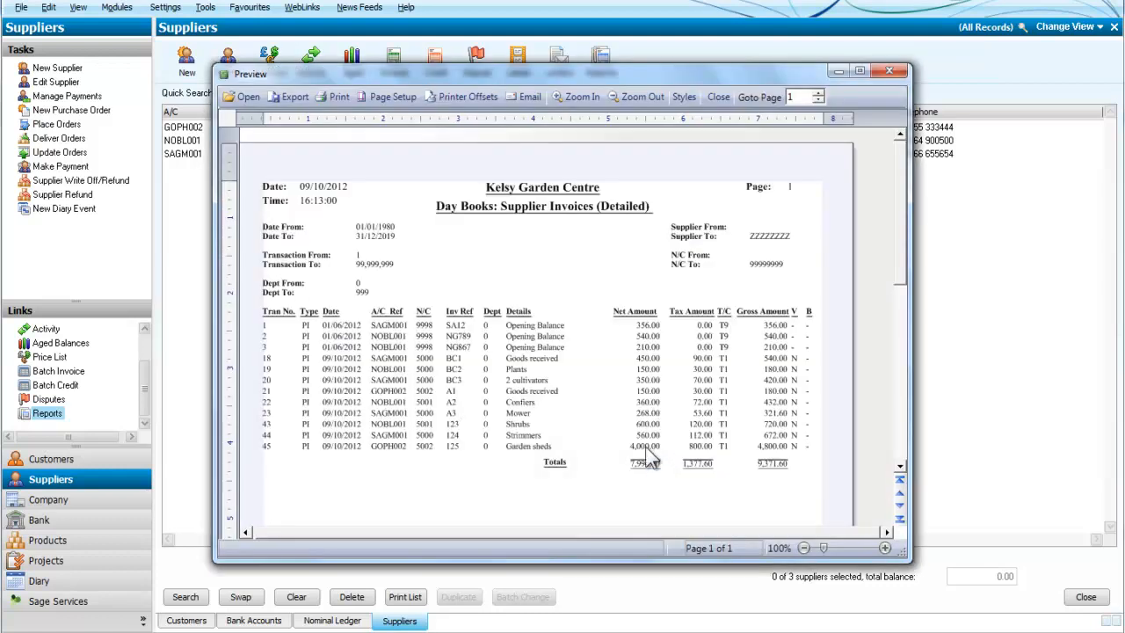
pyautogui.moveTo(534, 442)
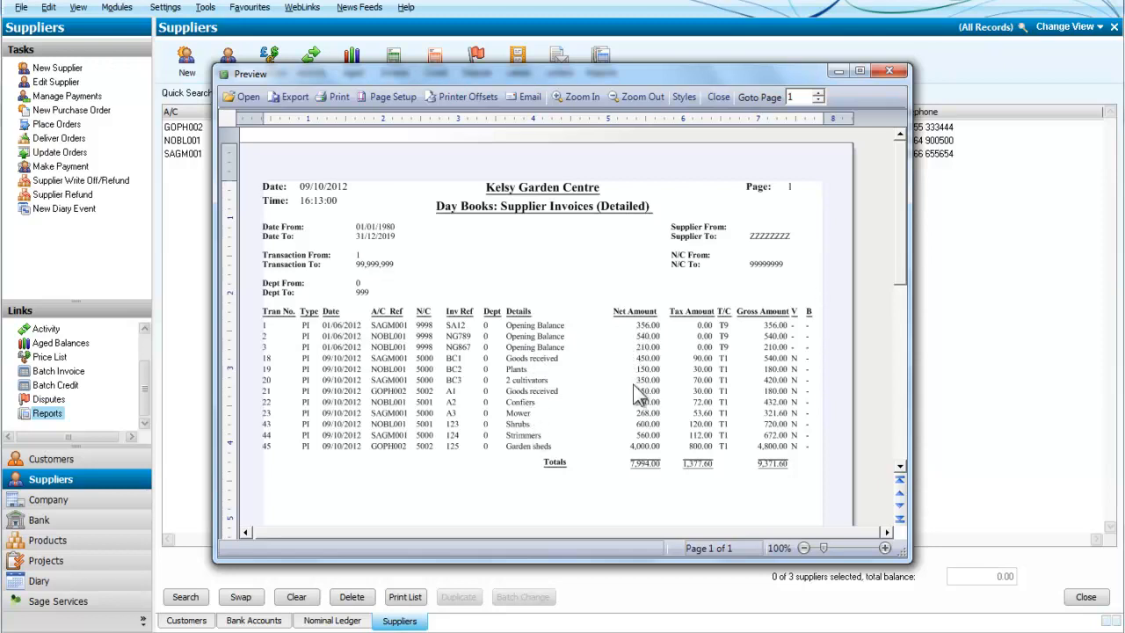
pyautogui.moveTo(608, 442)
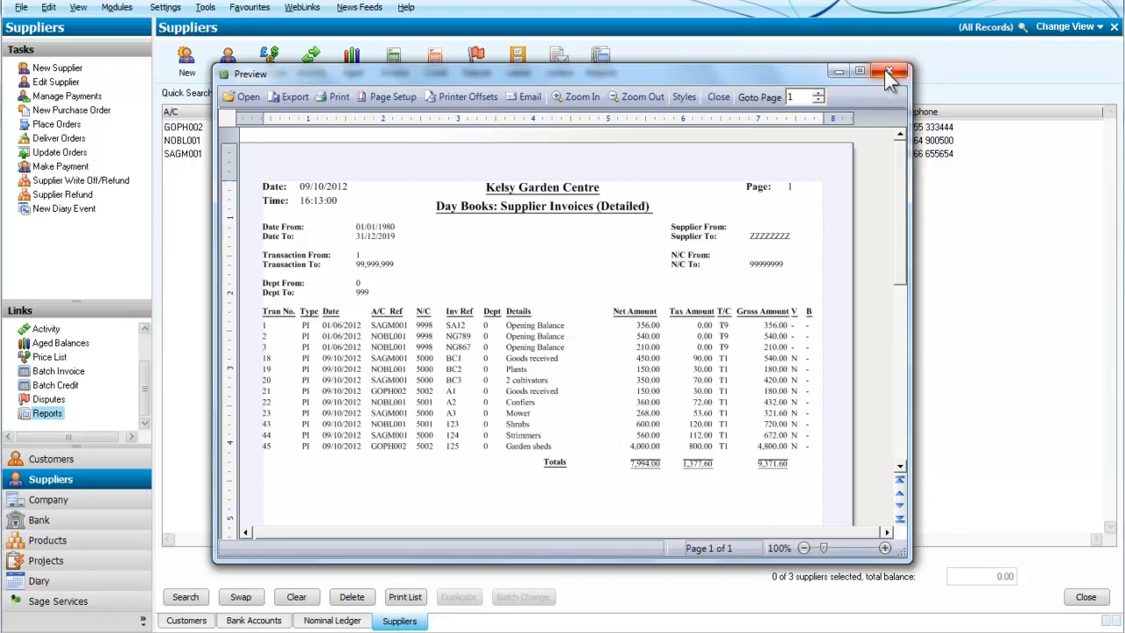
# Step: Re-run the Supplier Invoices preview filtered to supplier NOBL001, then close it
pyautogui.click(890, 73)
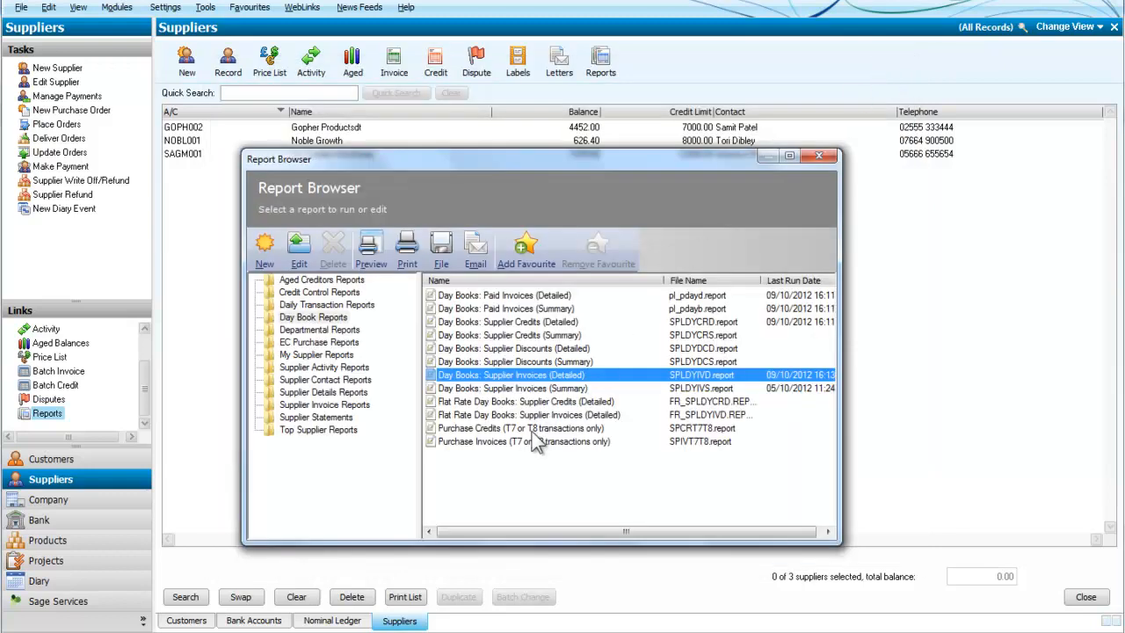
pyautogui.moveTo(508, 392)
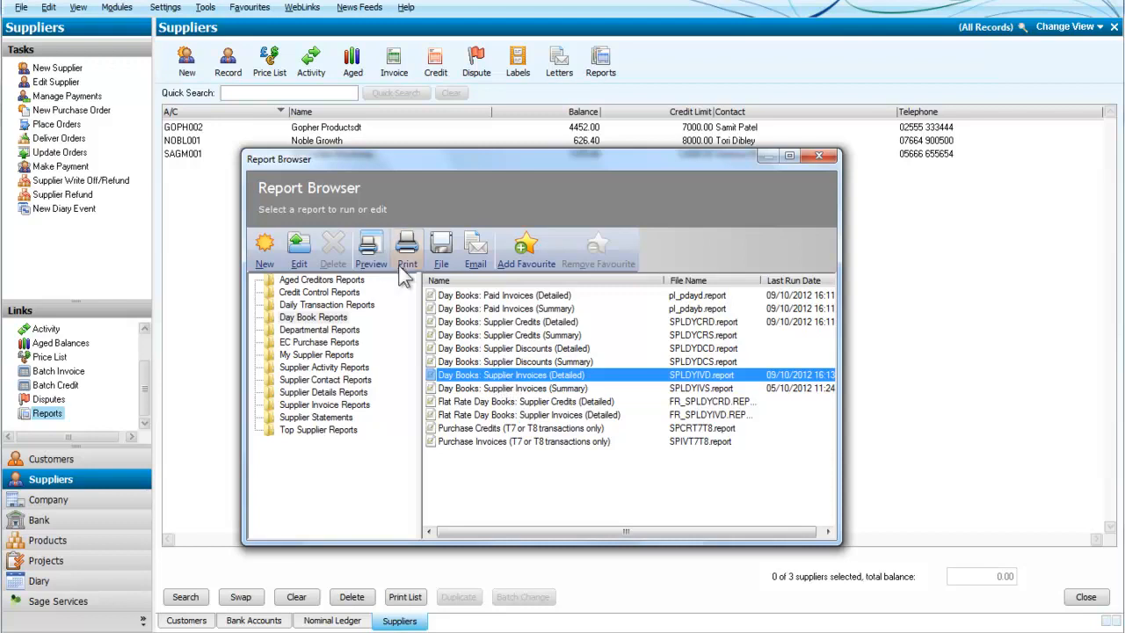
pyautogui.click(406, 242)
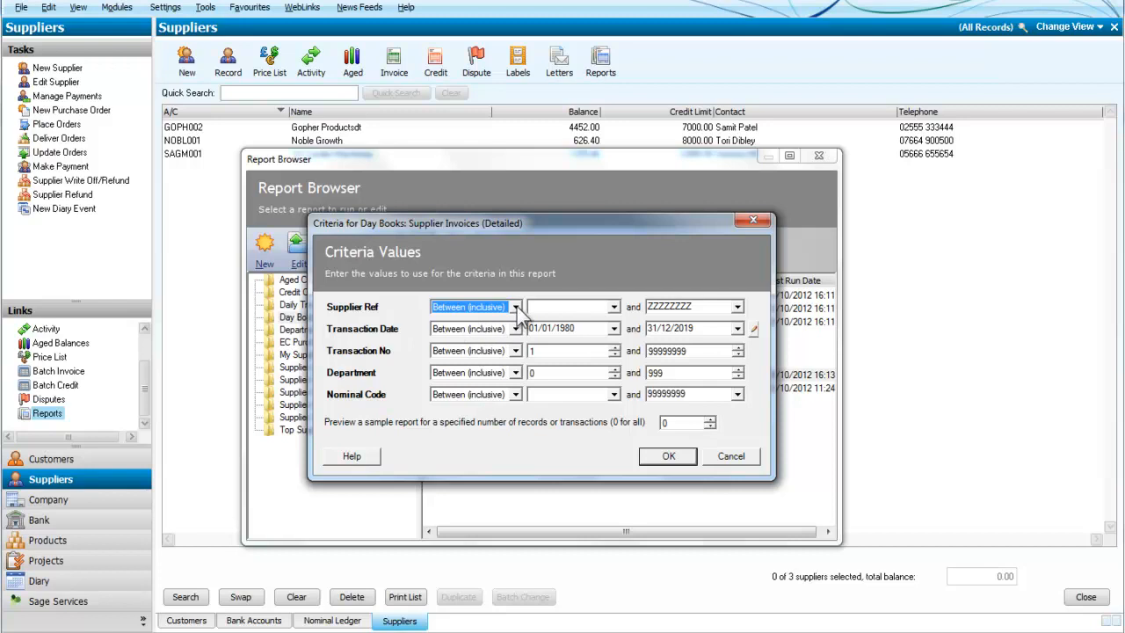
pyautogui.click(516, 307)
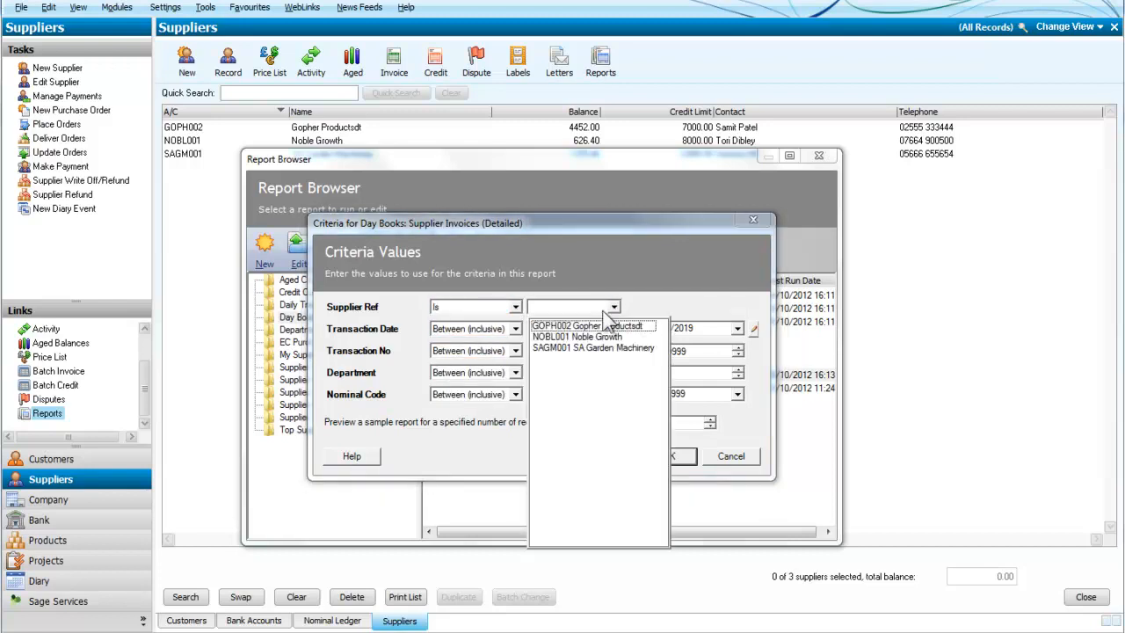
pyautogui.click(579, 335)
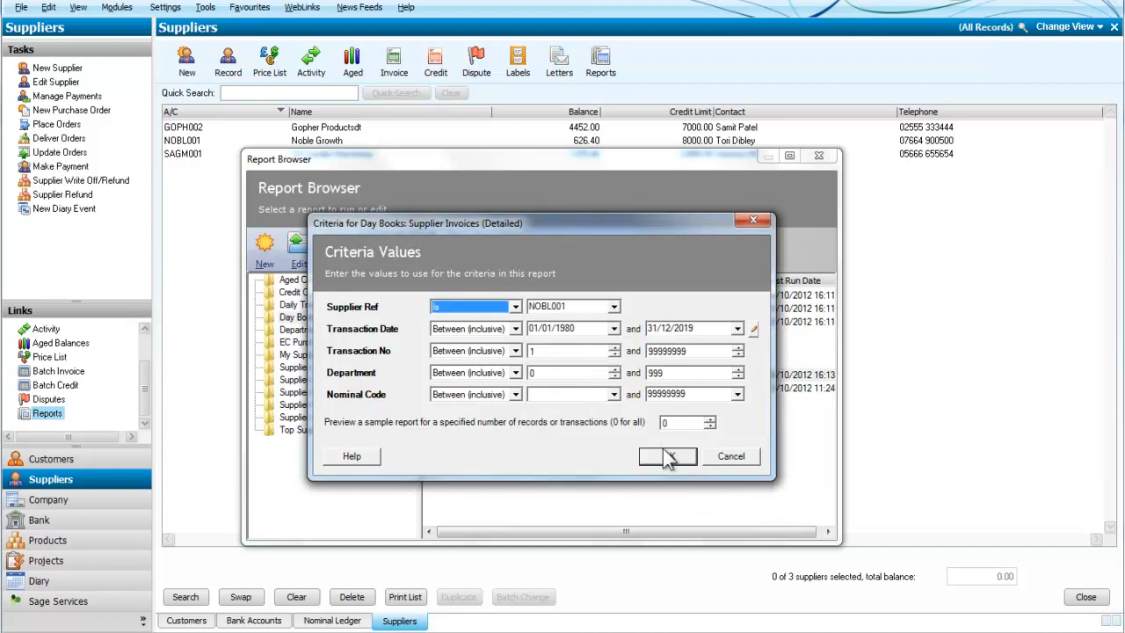
pyautogui.click(668, 457)
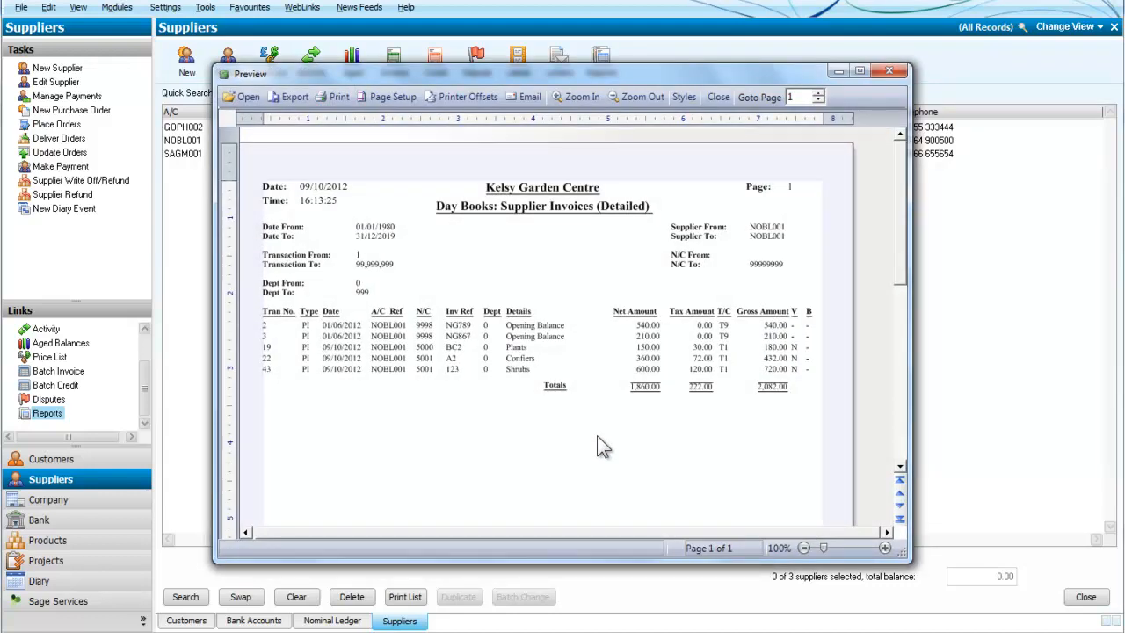
pyautogui.moveTo(554, 409)
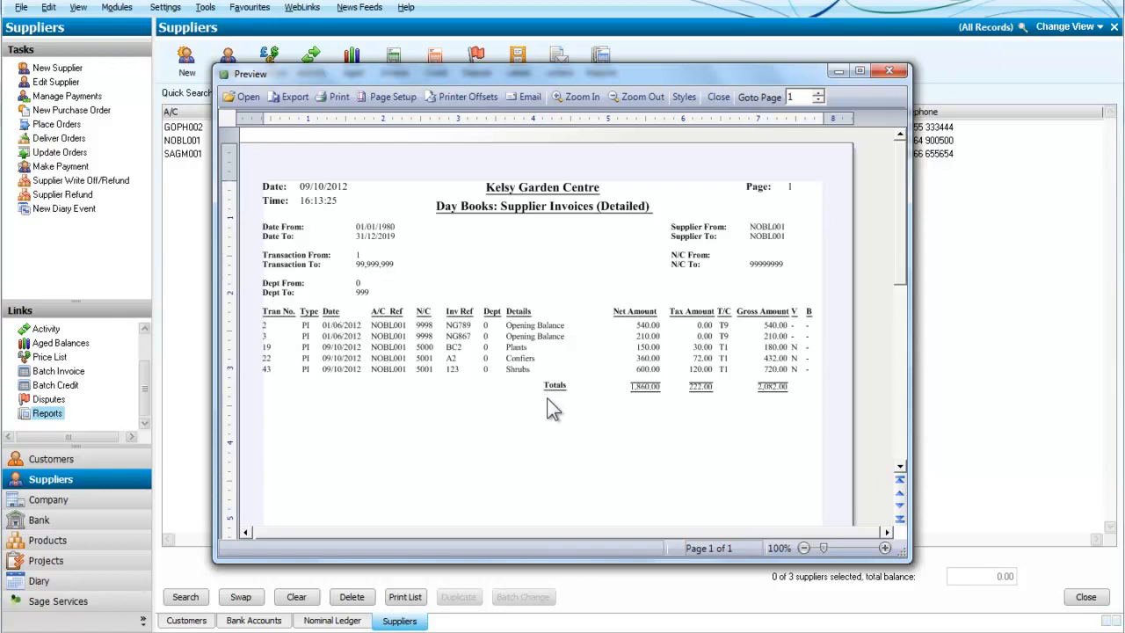
pyautogui.moveTo(771, 167)
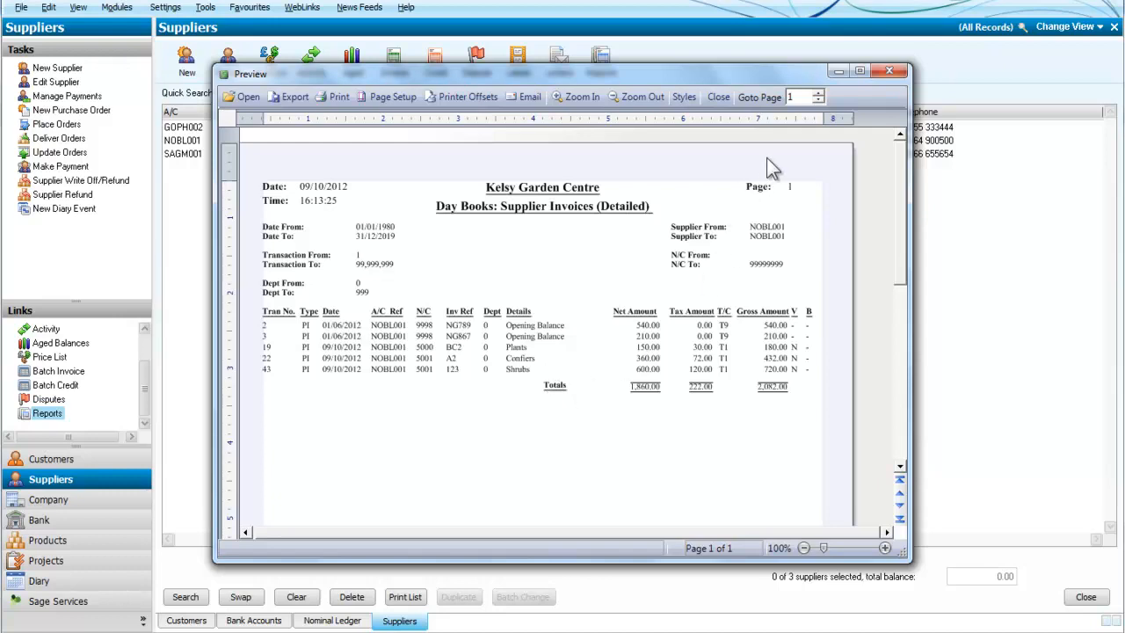
pyautogui.click(886, 72)
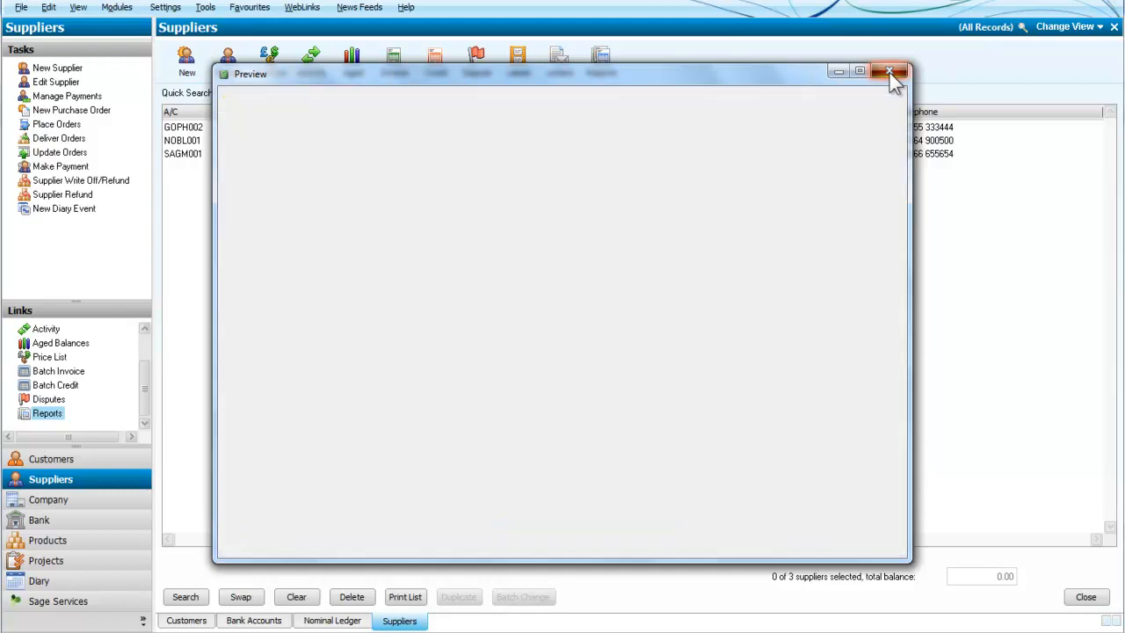
# Step: Close the supplier Report Browser and open the Customers Day Book Reports folder
pyautogui.click(890, 70)
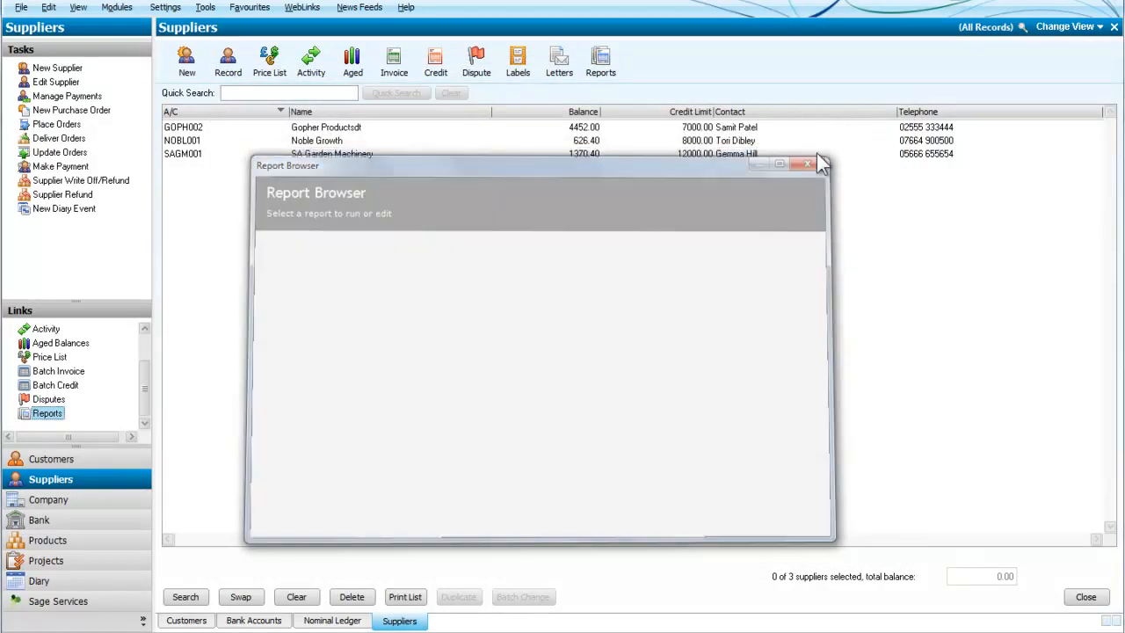
pyautogui.click(806, 164)
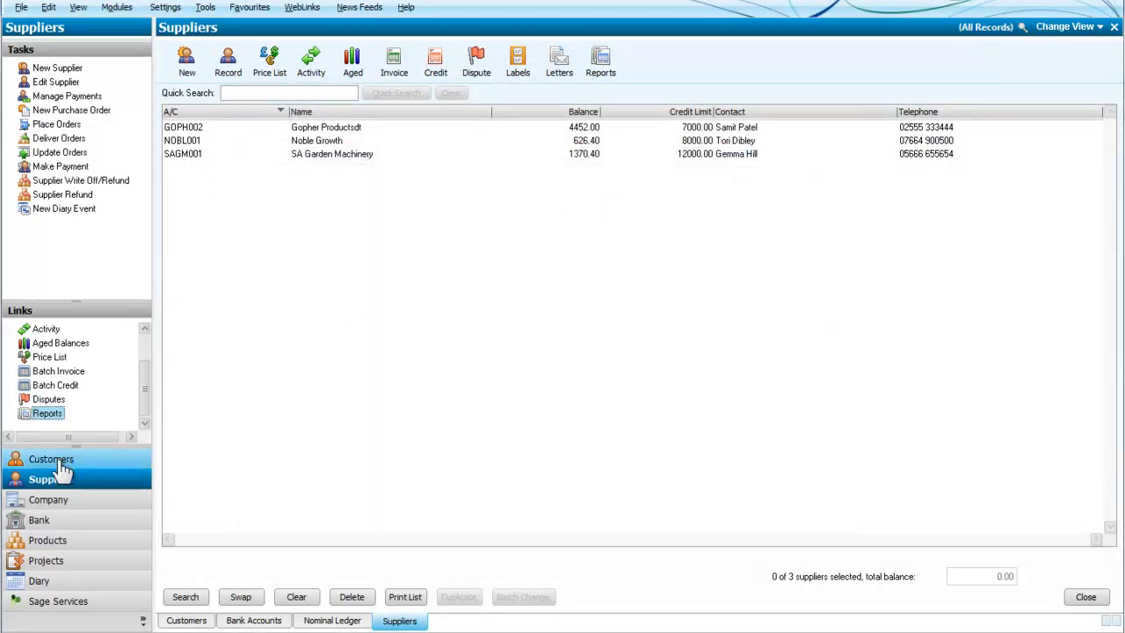
pyautogui.click(50, 459)
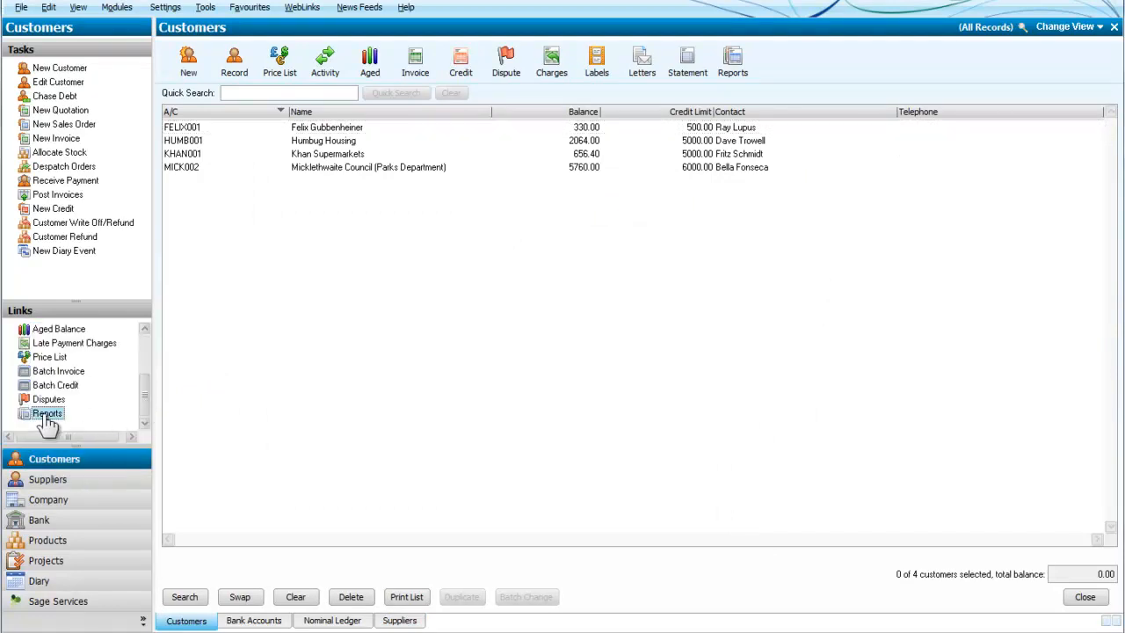
pyautogui.click(44, 413)
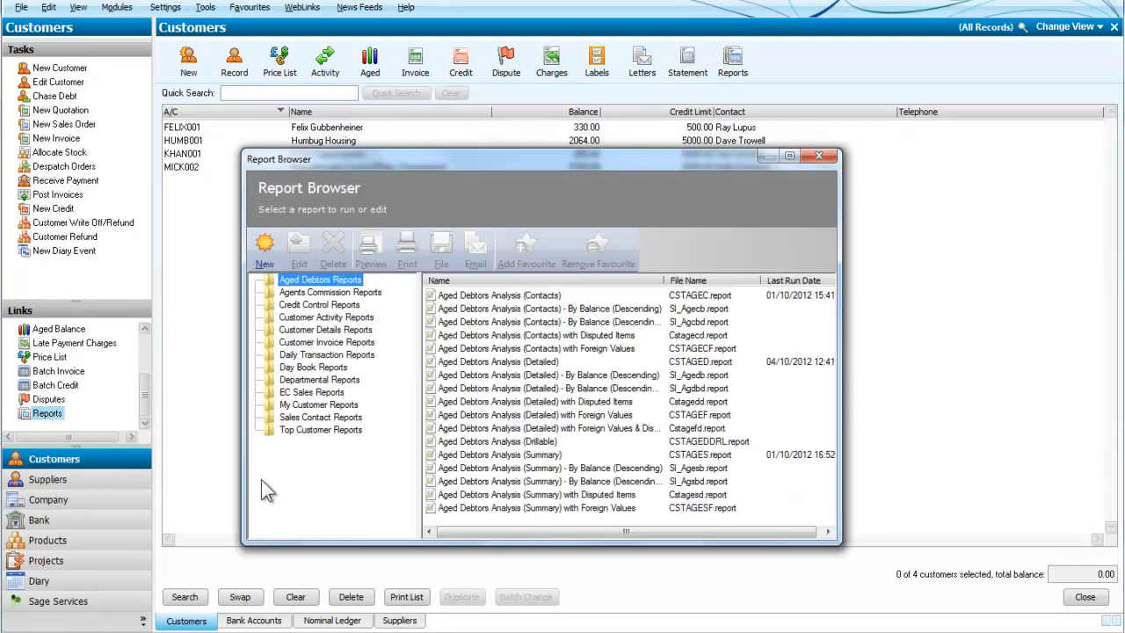
pyautogui.click(313, 367)
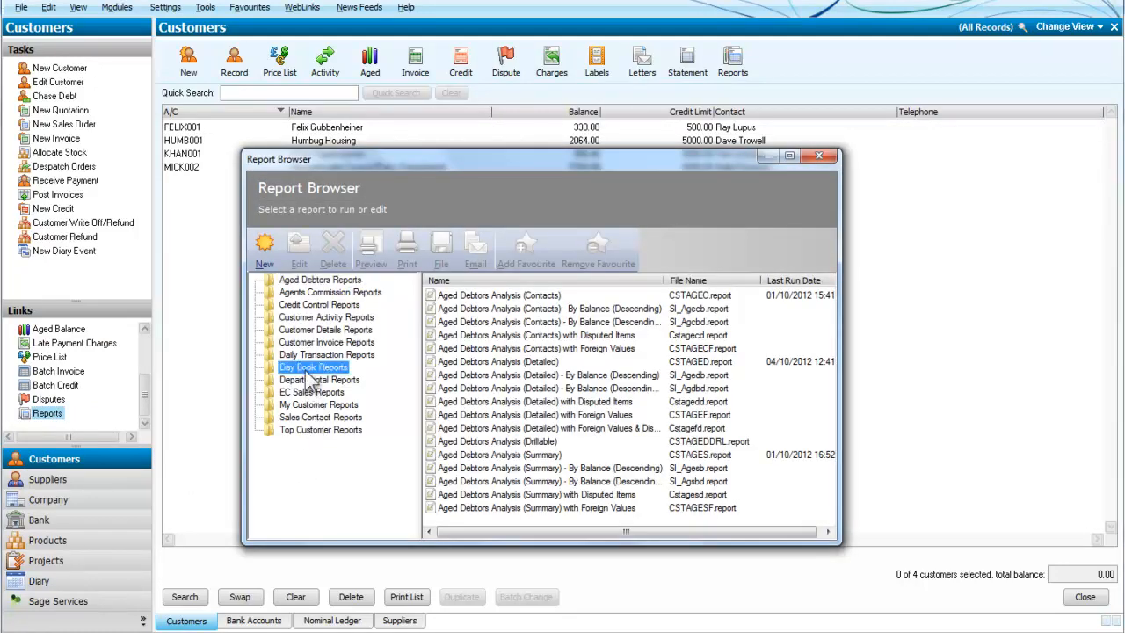
pyautogui.click(313, 366)
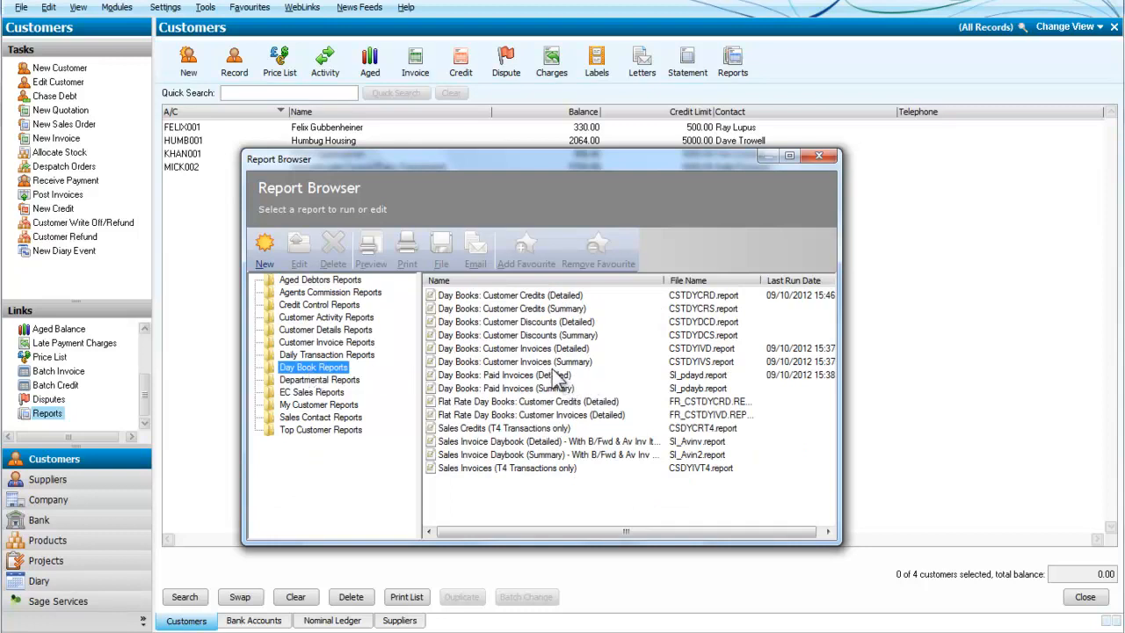
# Step: Preview Day Books: Customer Invoices (Detailed) for all customers, gross total 15,082.40
pyautogui.click(514, 349)
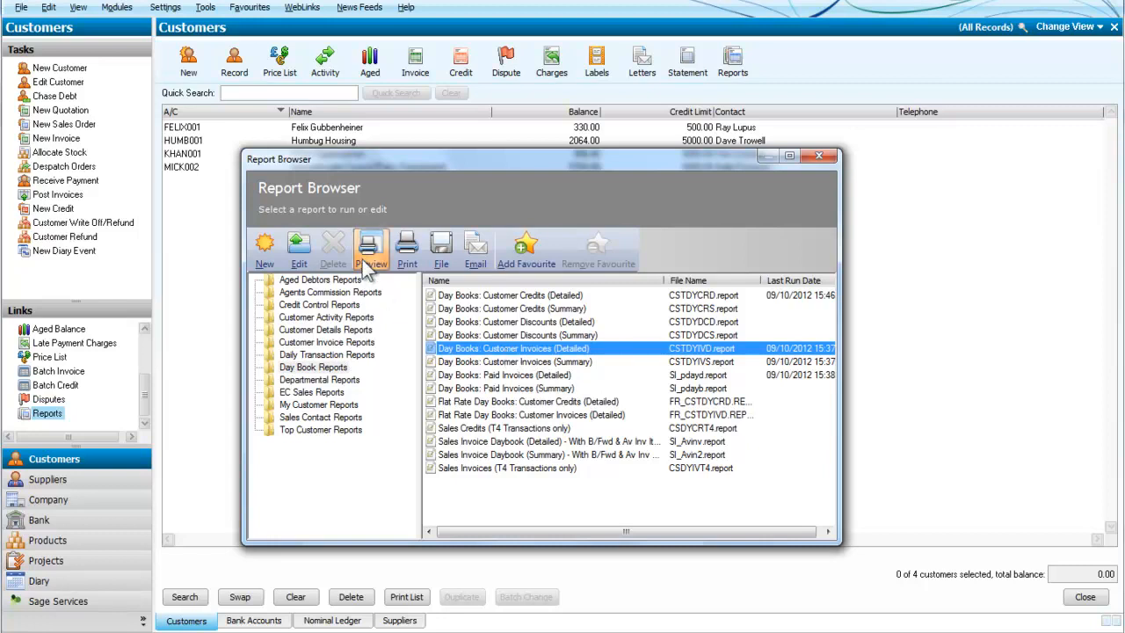
pyautogui.click(370, 249)
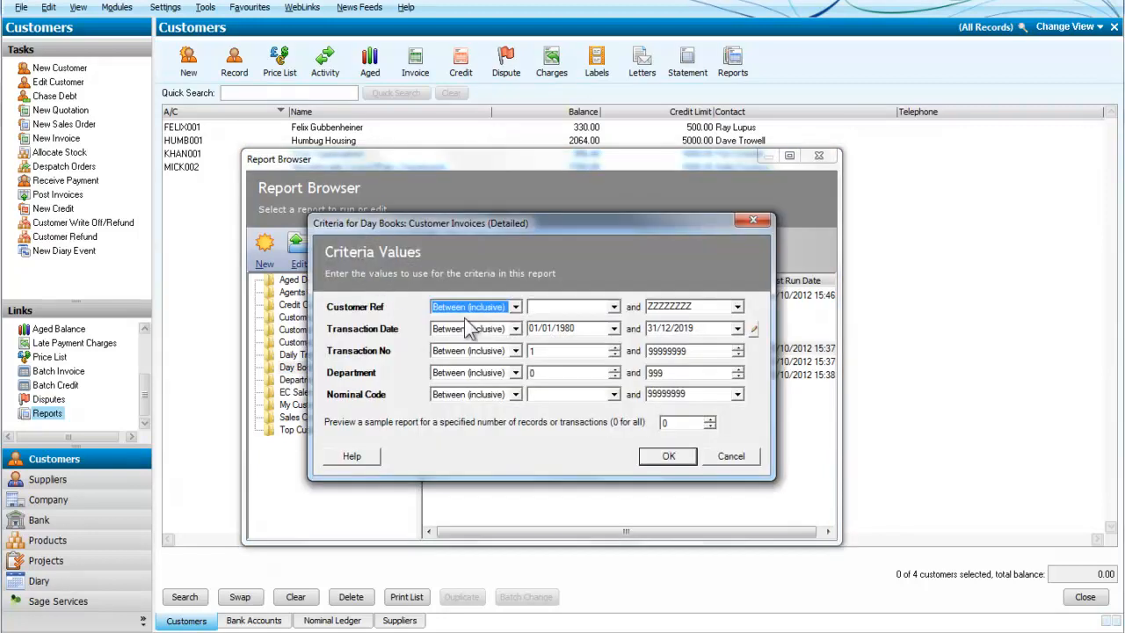
pyautogui.click(667, 455)
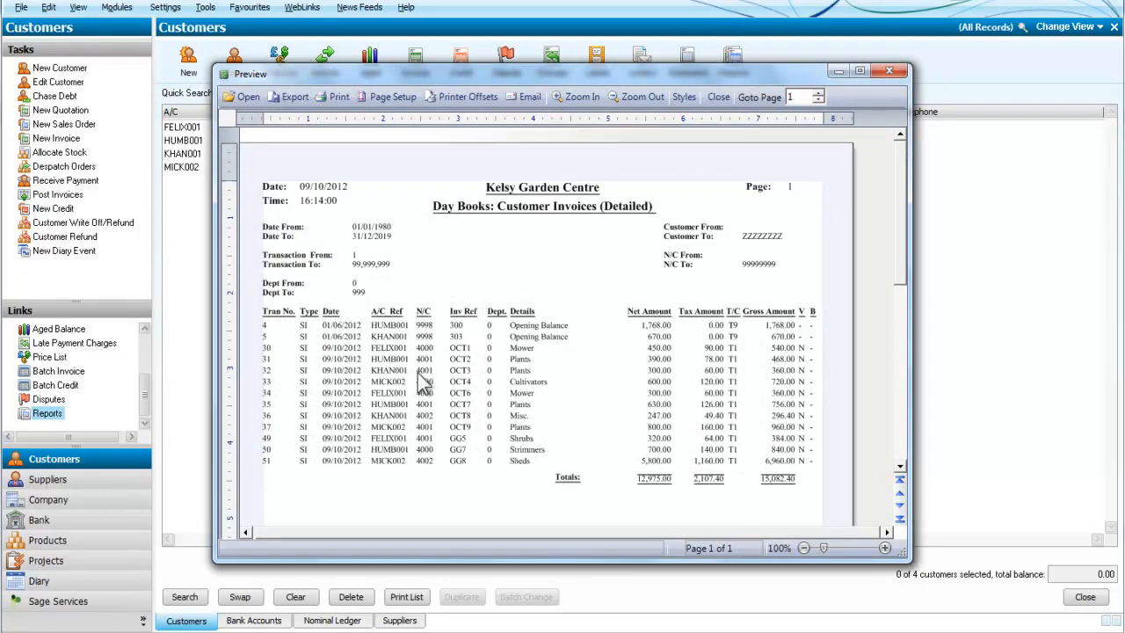
pyautogui.moveTo(587, 411)
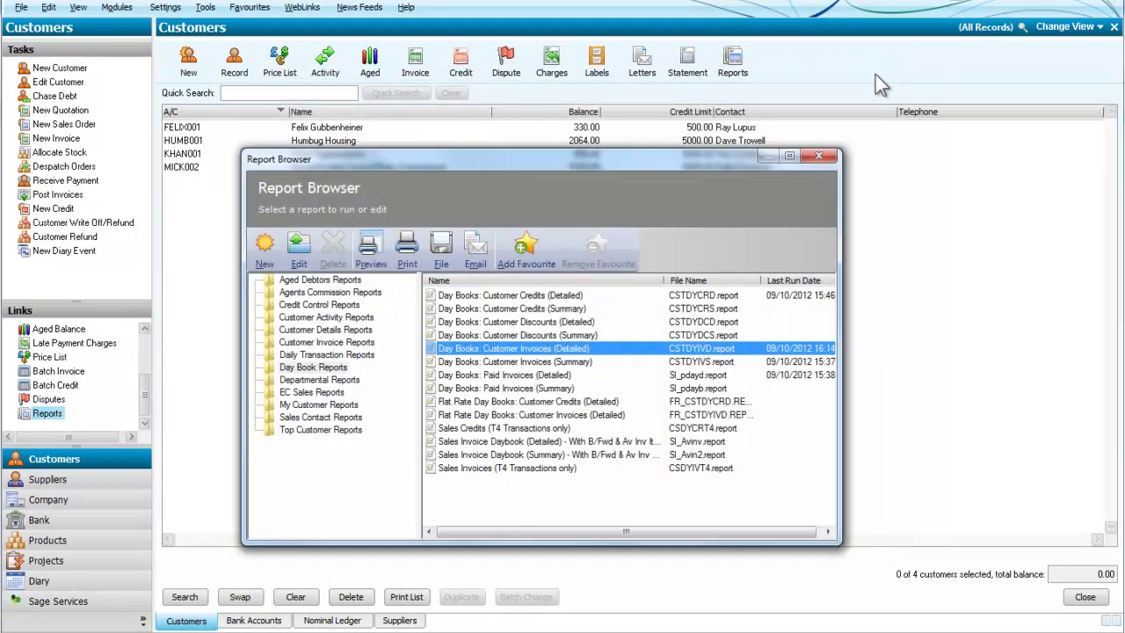
# Step: Preview Day Books: Customer Credits (Detailed) with Customer Ref filtered to MICK002
pyautogui.click(514, 295)
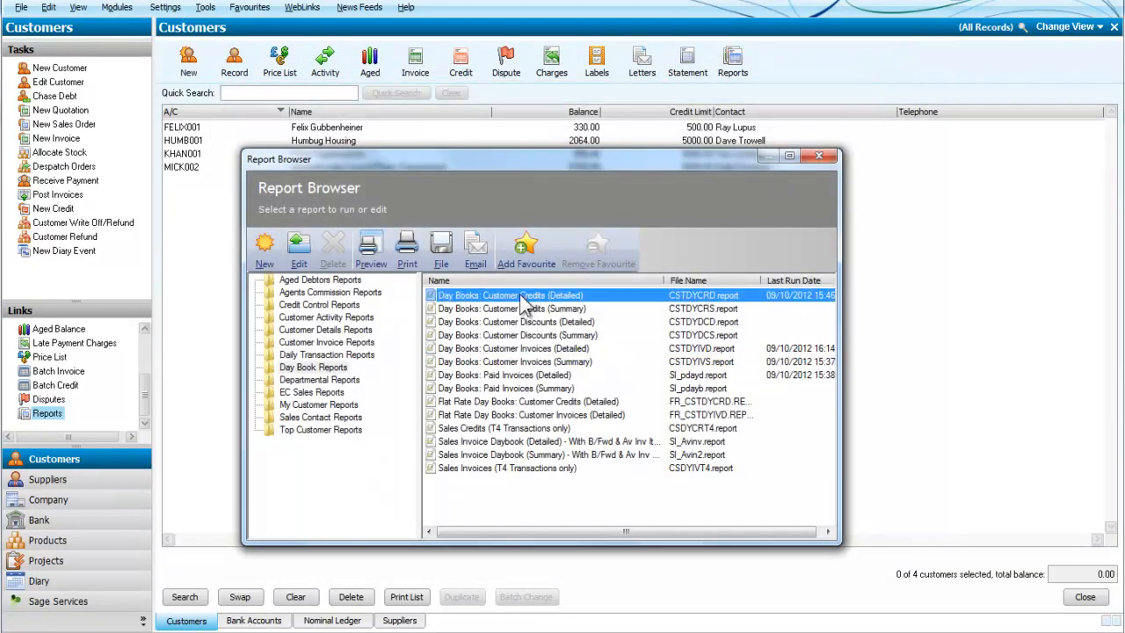
pyautogui.click(370, 249)
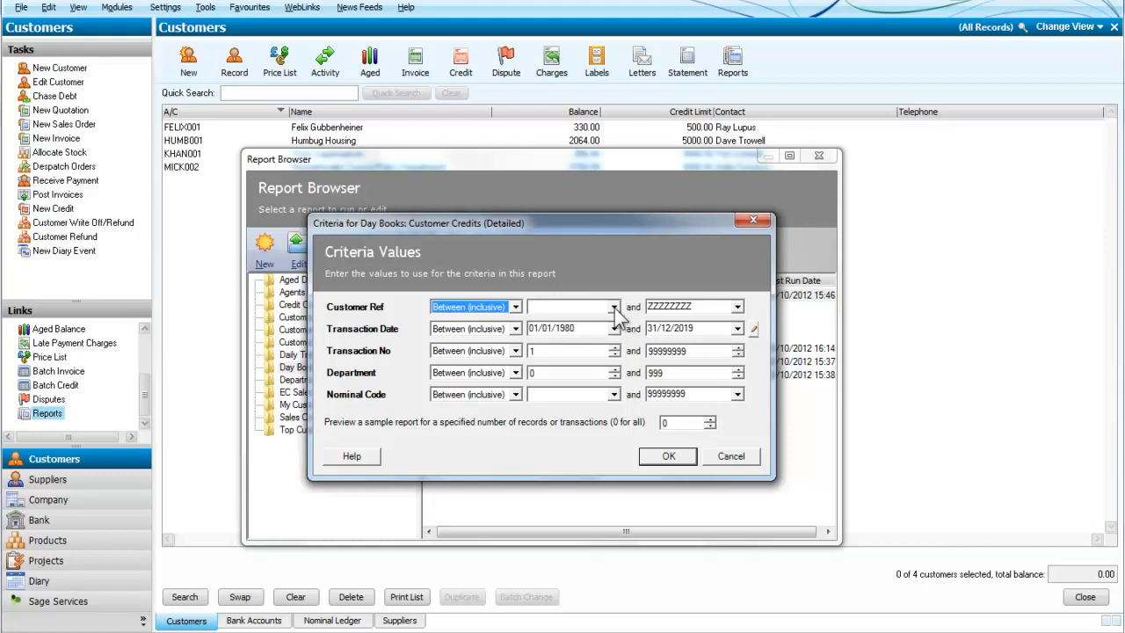
pyautogui.click(515, 306)
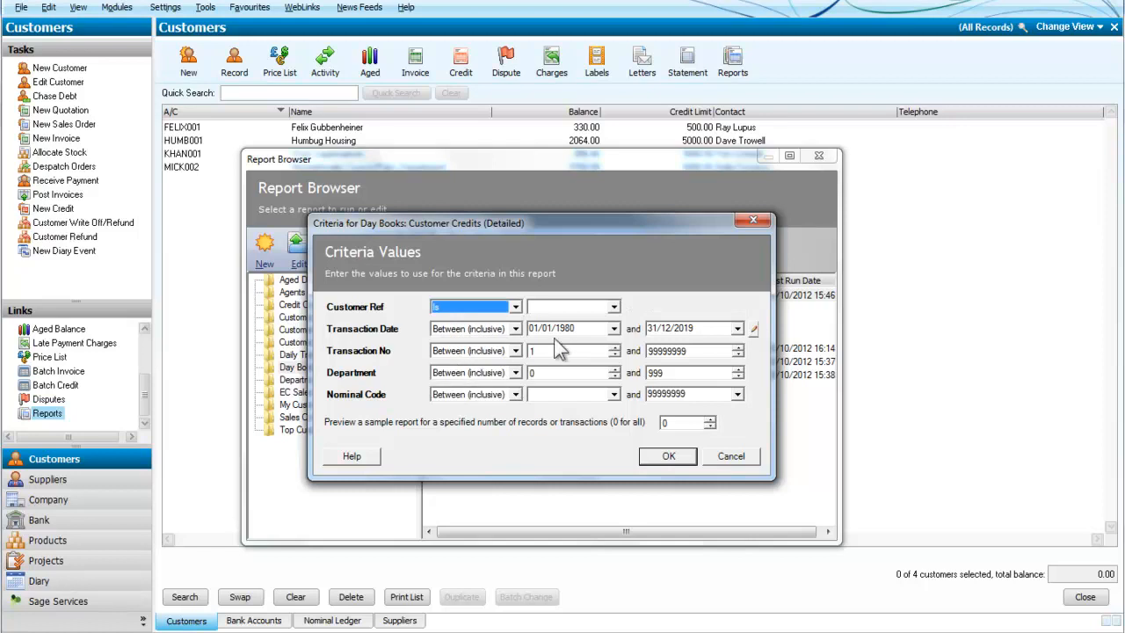
pyautogui.click(615, 305)
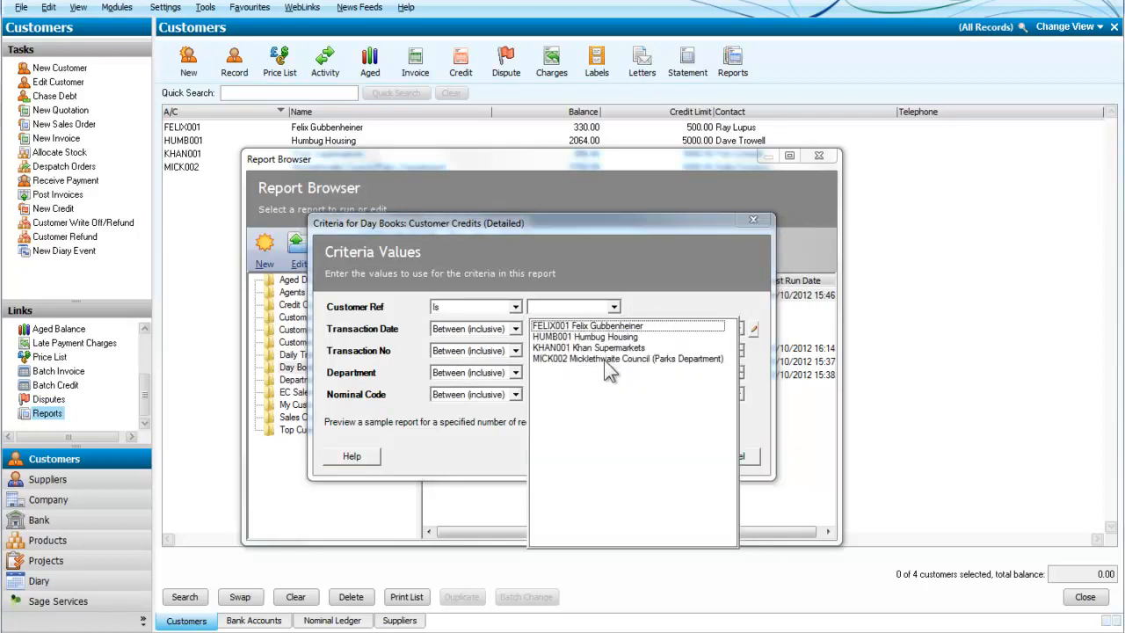
pyautogui.click(629, 357)
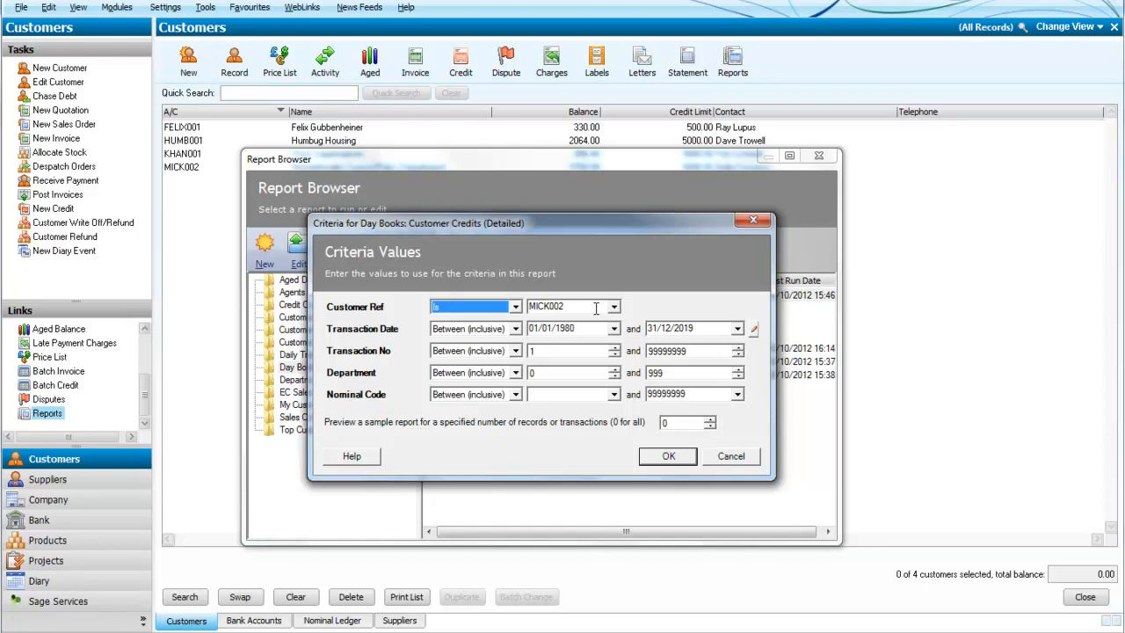
pyautogui.moveTo(668, 456)
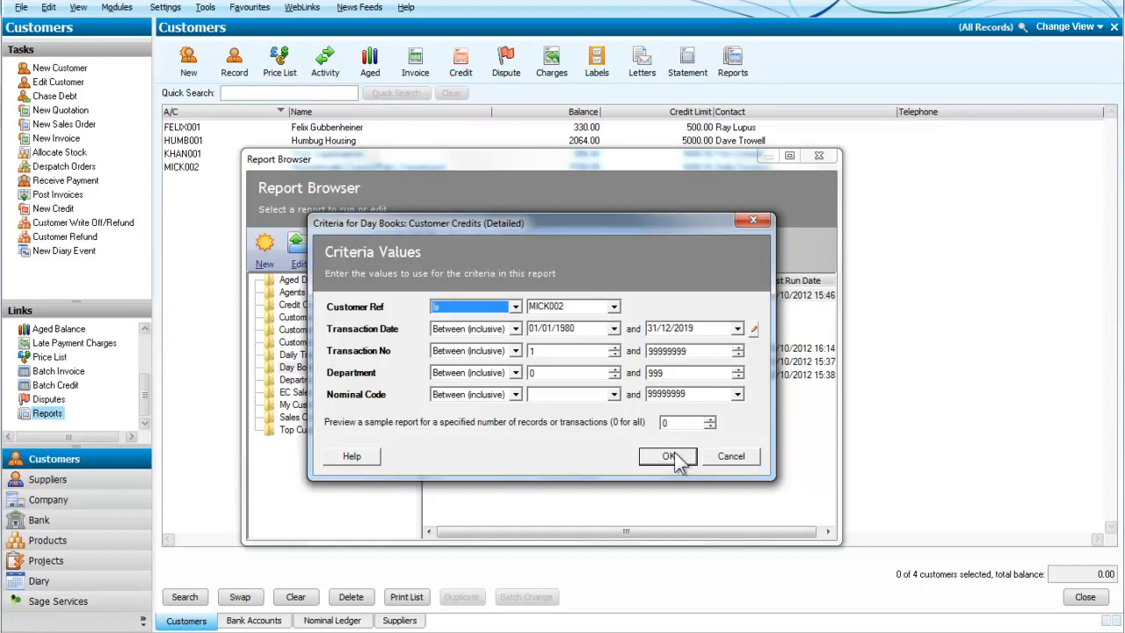
pyautogui.click(666, 456)
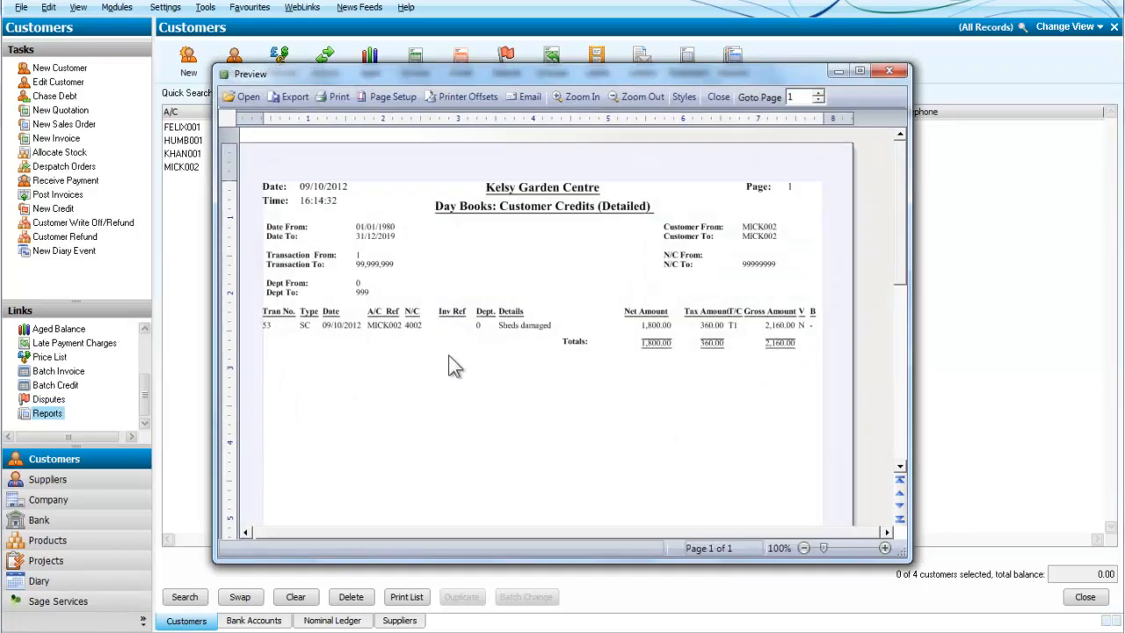
pyautogui.moveTo(520, 339)
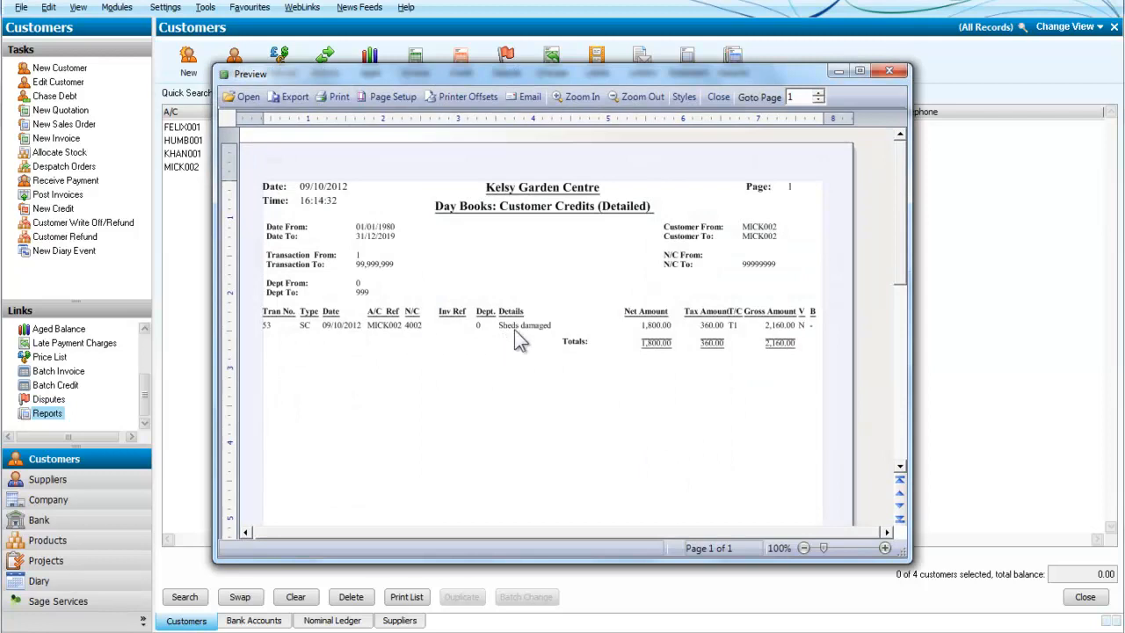
pyautogui.moveTo(664, 345)
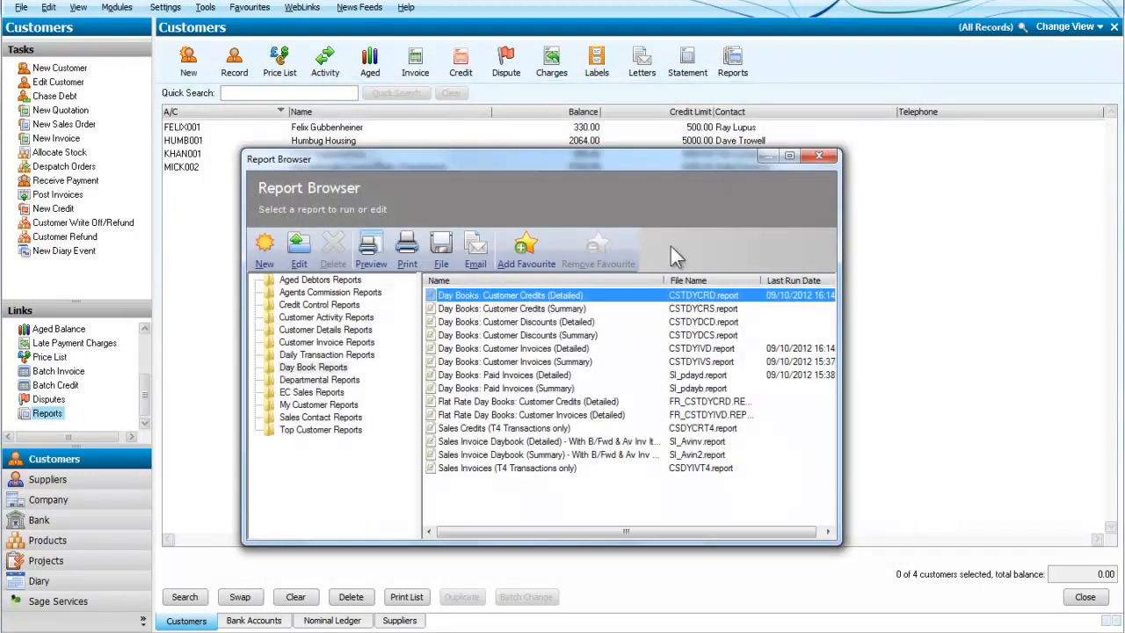
pyautogui.moveTo(498, 325)
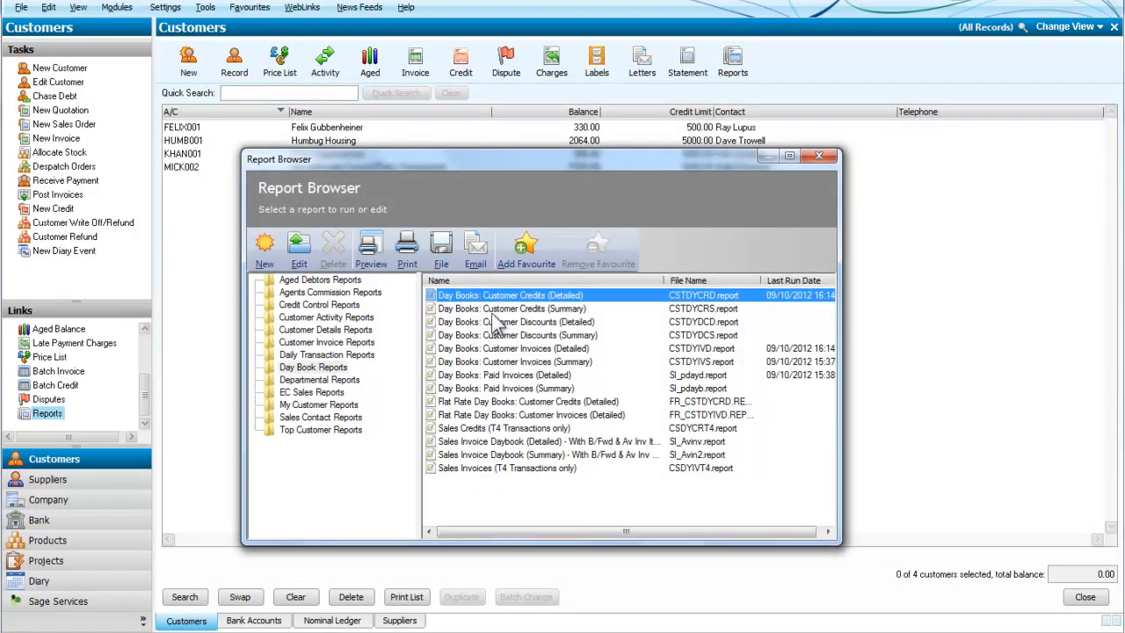
pyautogui.moveTo(499, 325)
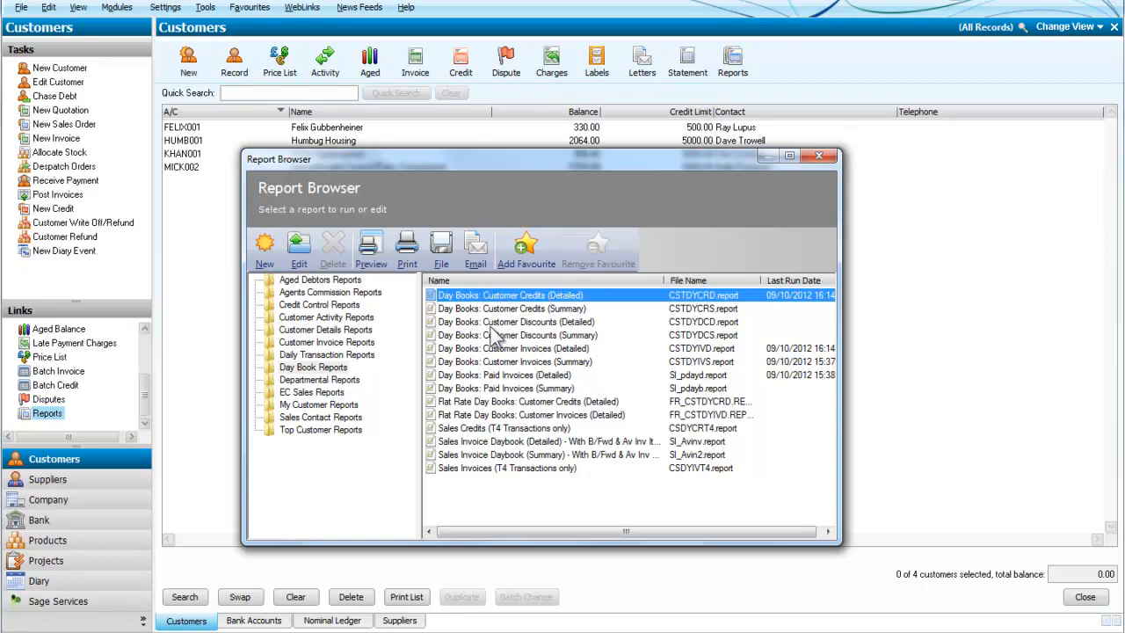
pyautogui.moveTo(391, 432)
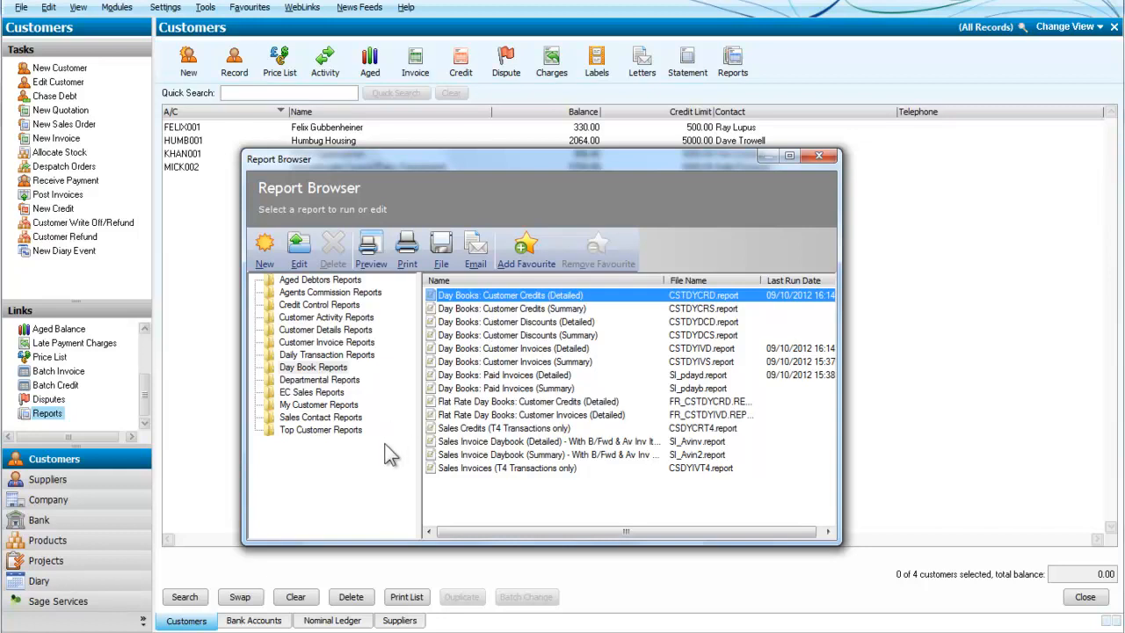
pyautogui.moveTo(386, 439)
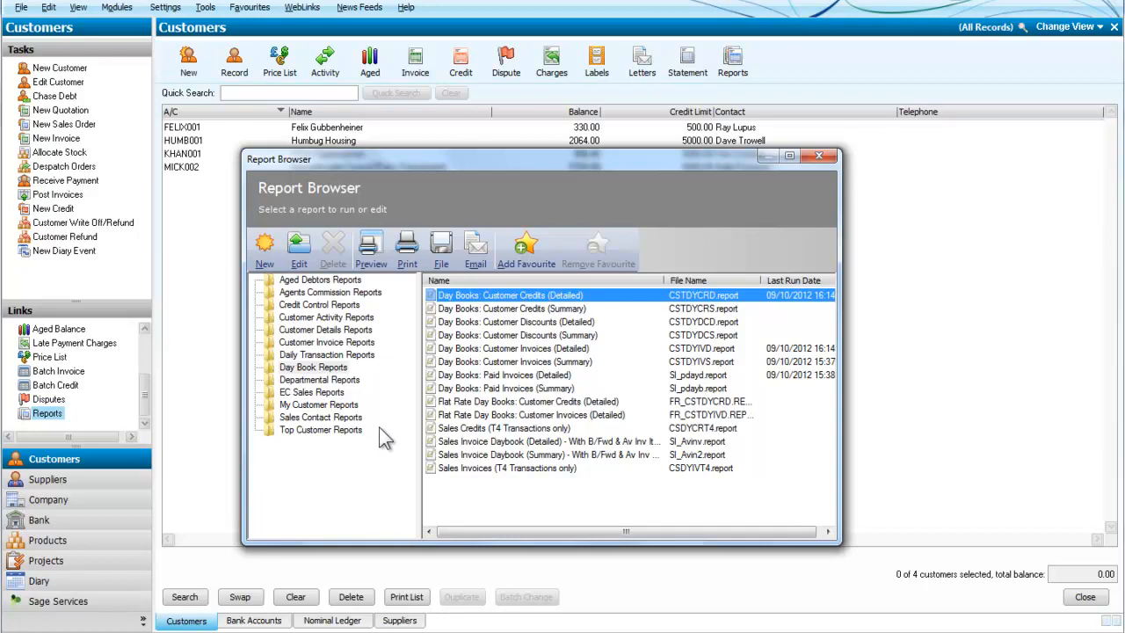
pyautogui.moveTo(380, 498)
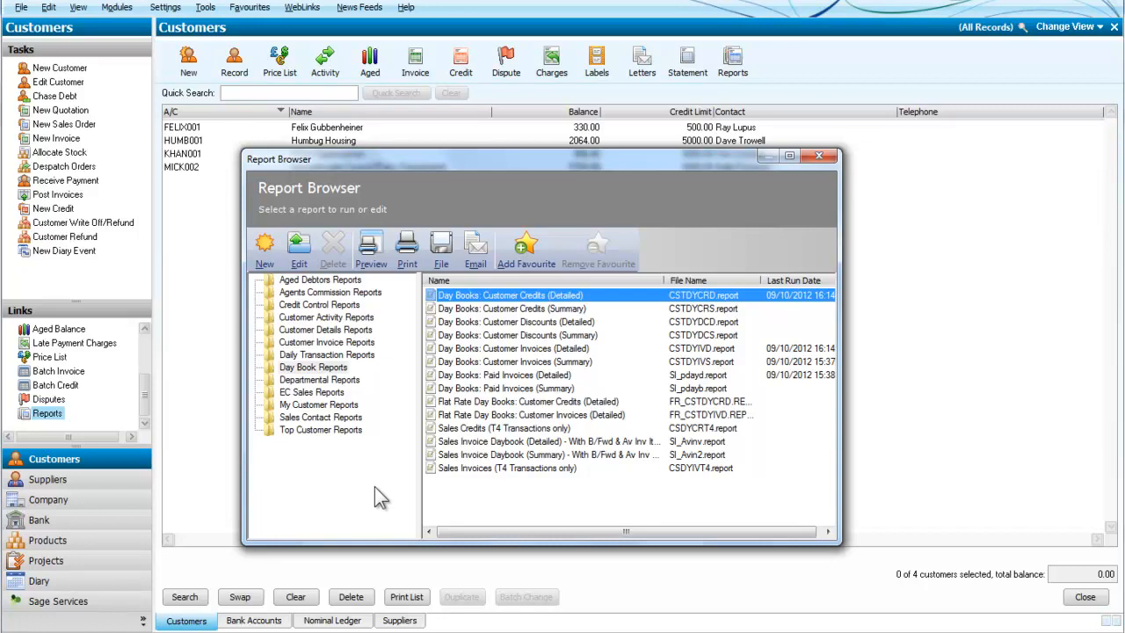